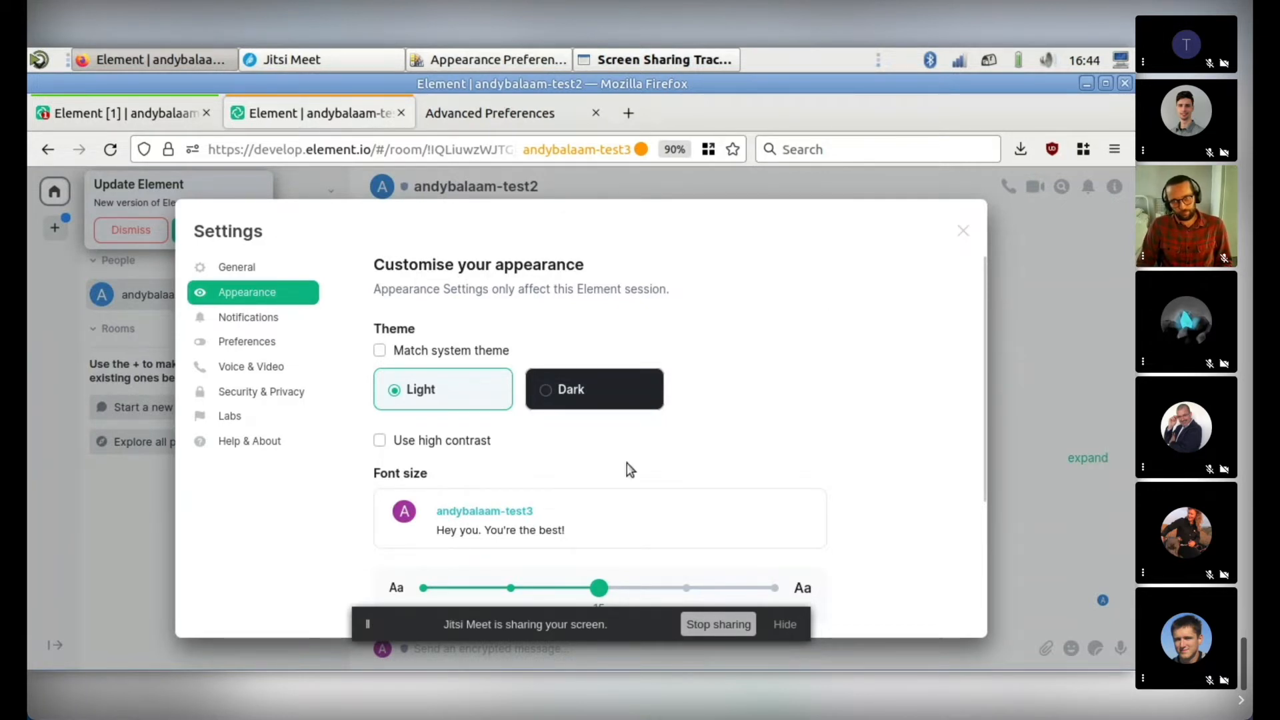
mouse_move(377, 448)
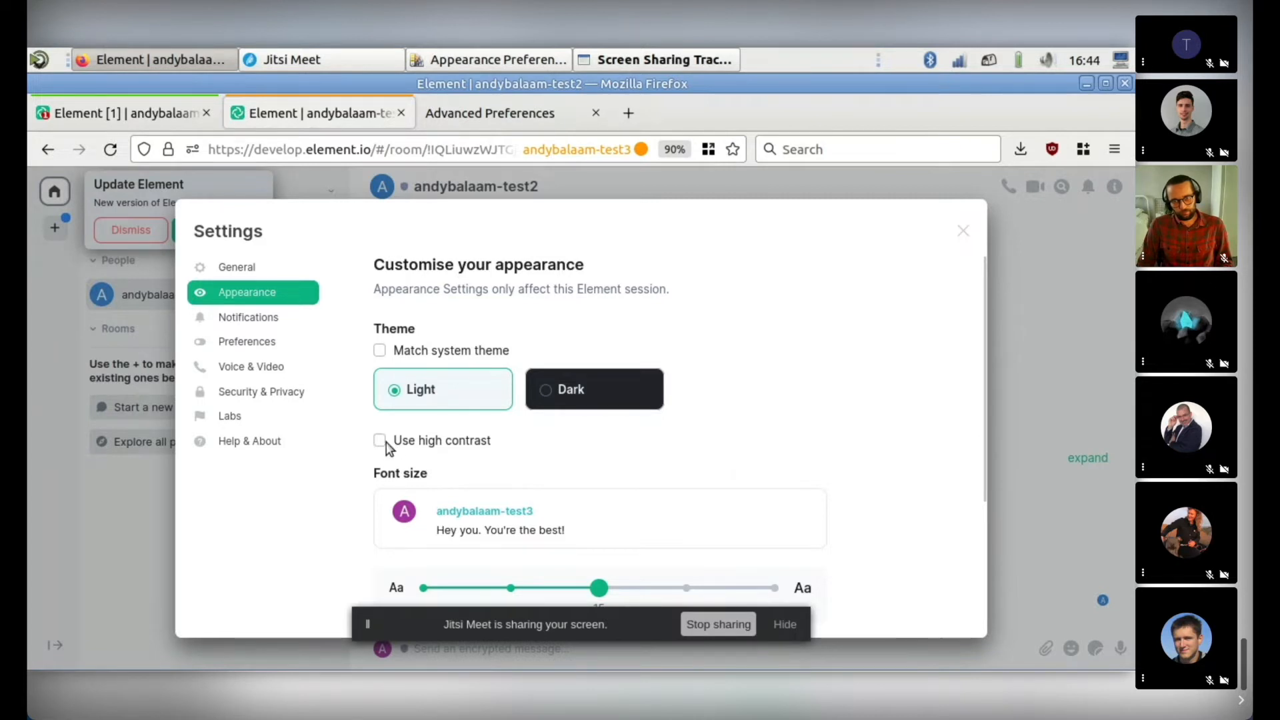
Tick 'Use high contrast' in Appearance settings and close the Settings dialog.
left_click(380, 440)
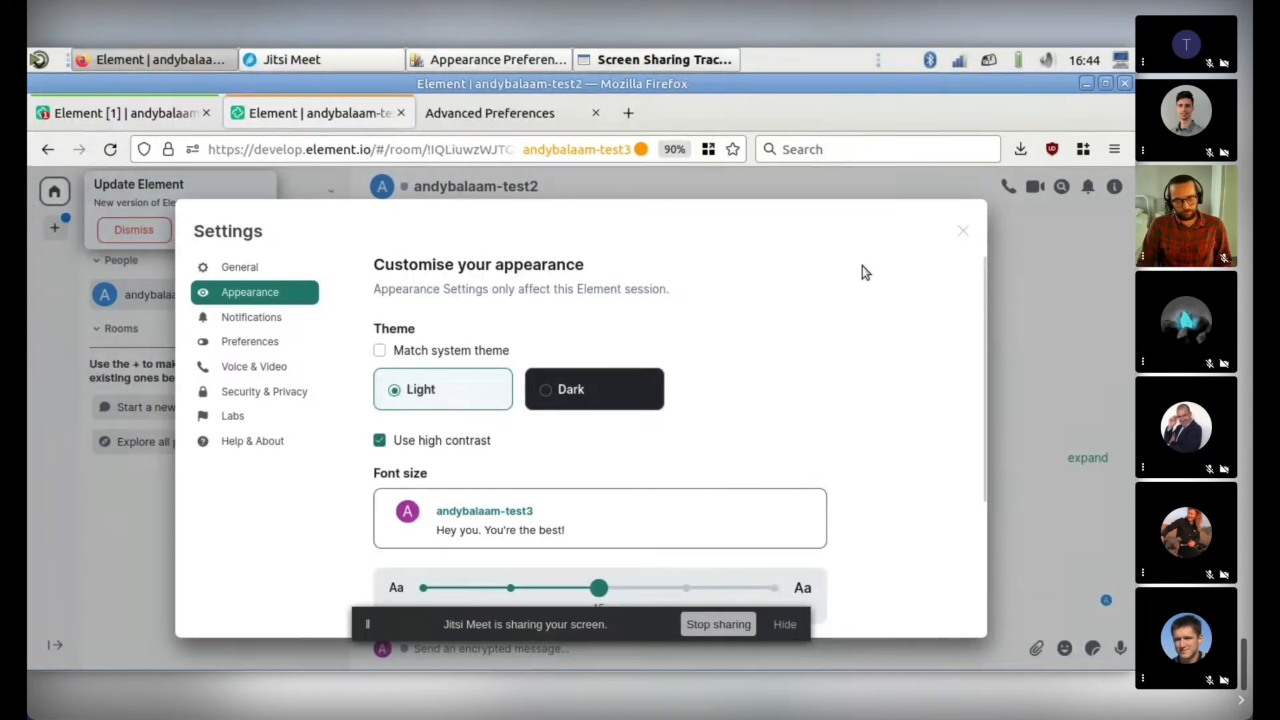
left_click(962, 231)
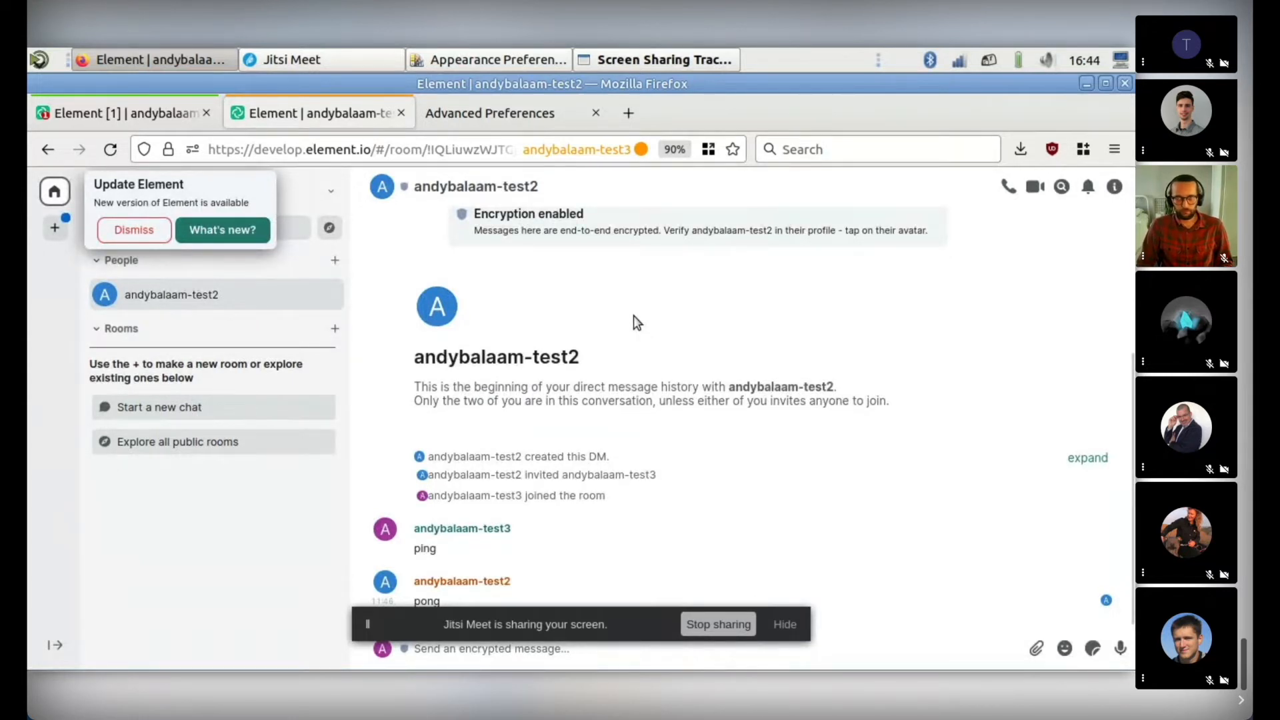
mouse_move(592, 334)
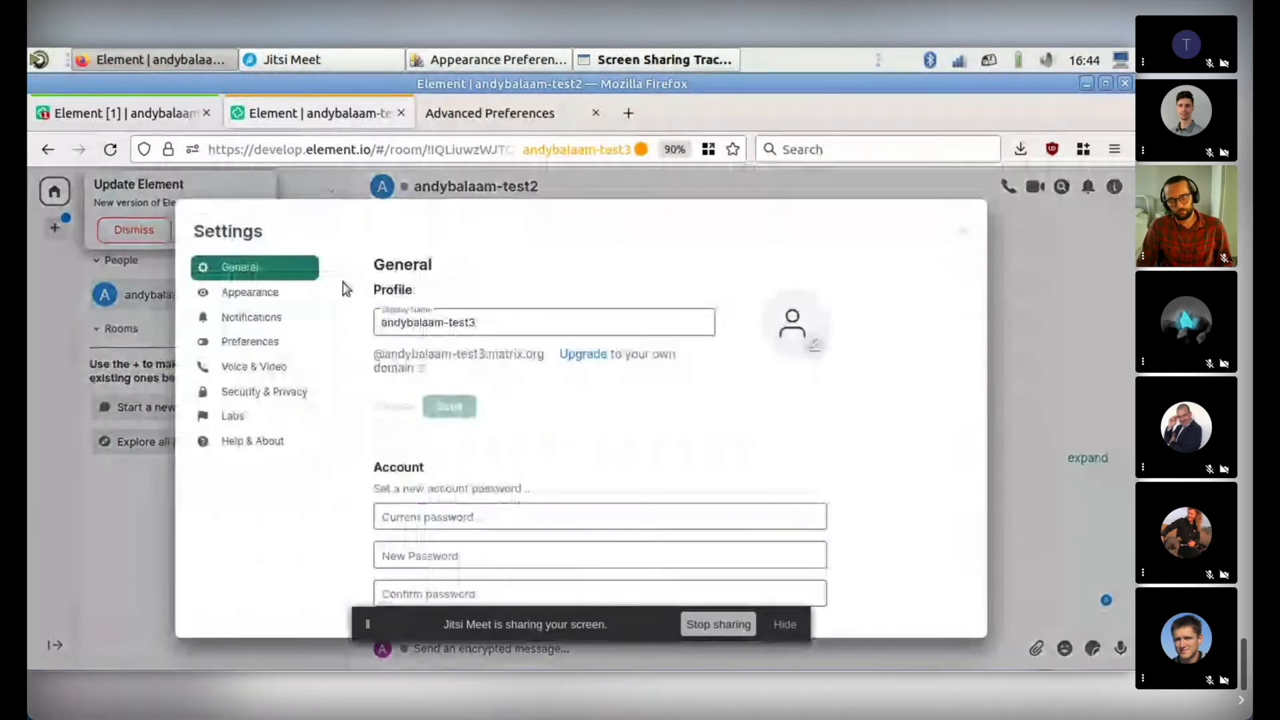
In Appearance settings, untick 'Use high contrast' and tick 'Match system theme'.
left_click(250, 292)
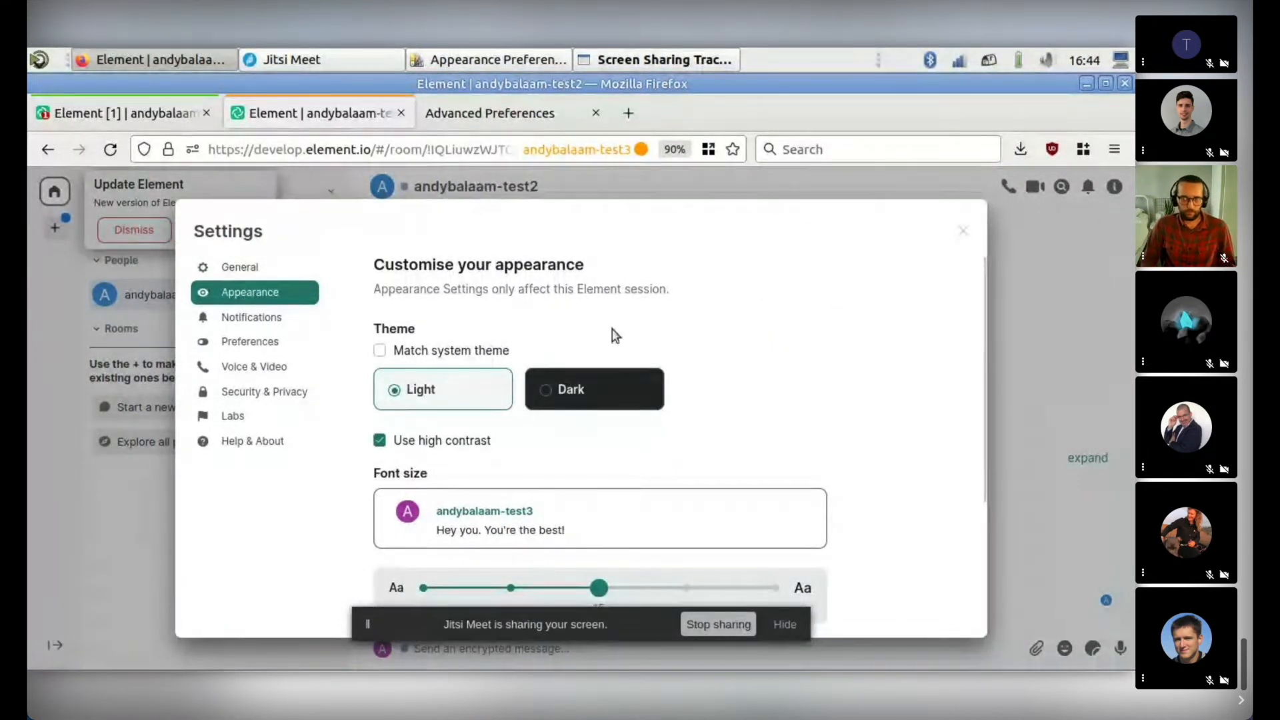
mouse_move(572, 308)
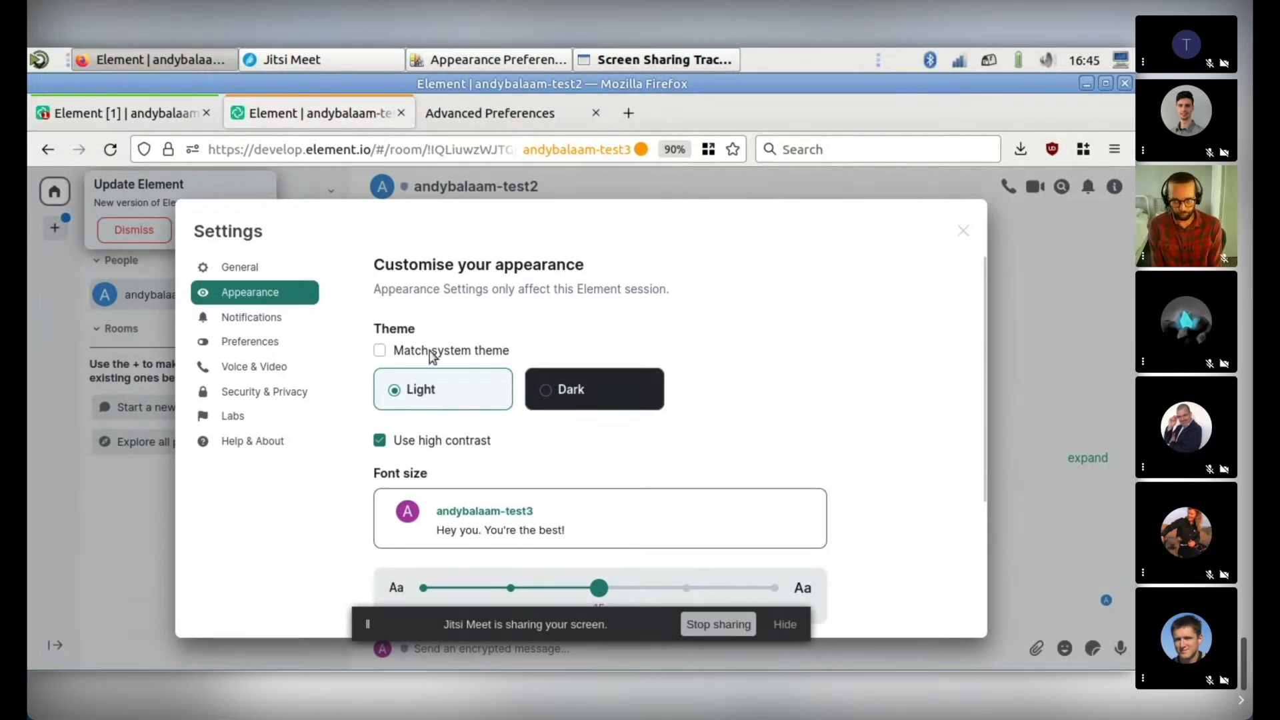
left_click(379, 440)
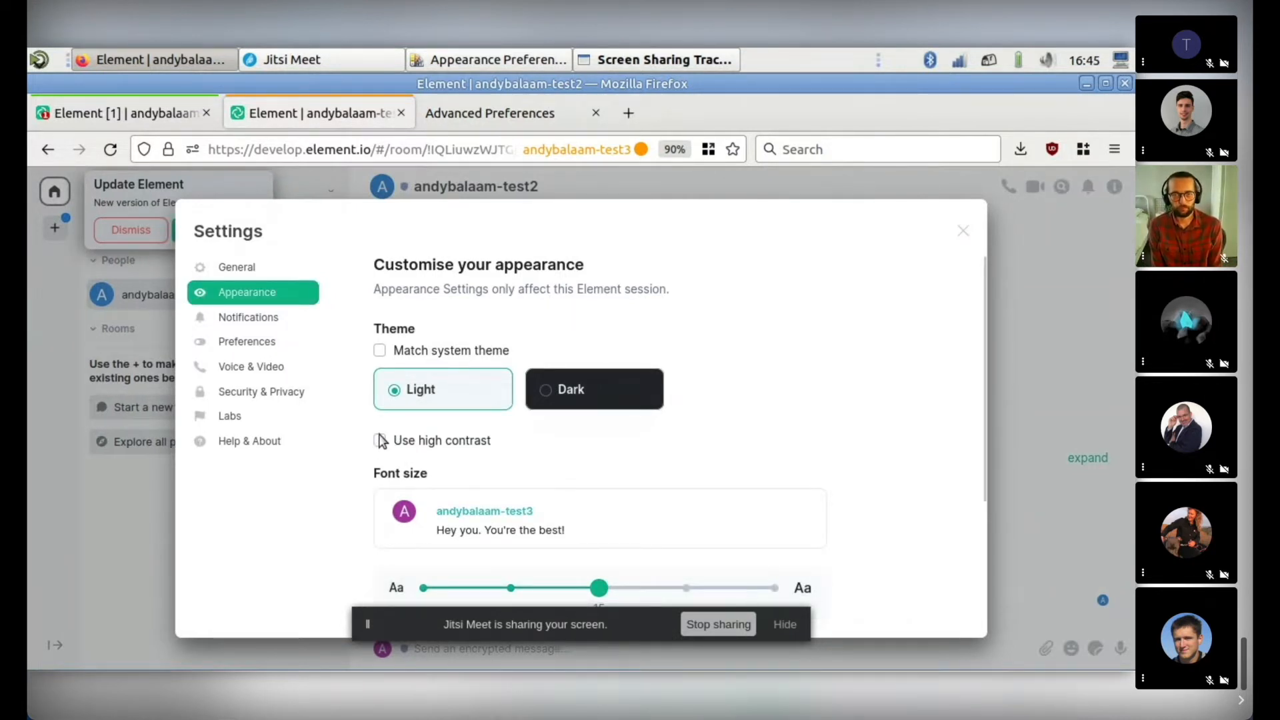
left_click(379, 350)
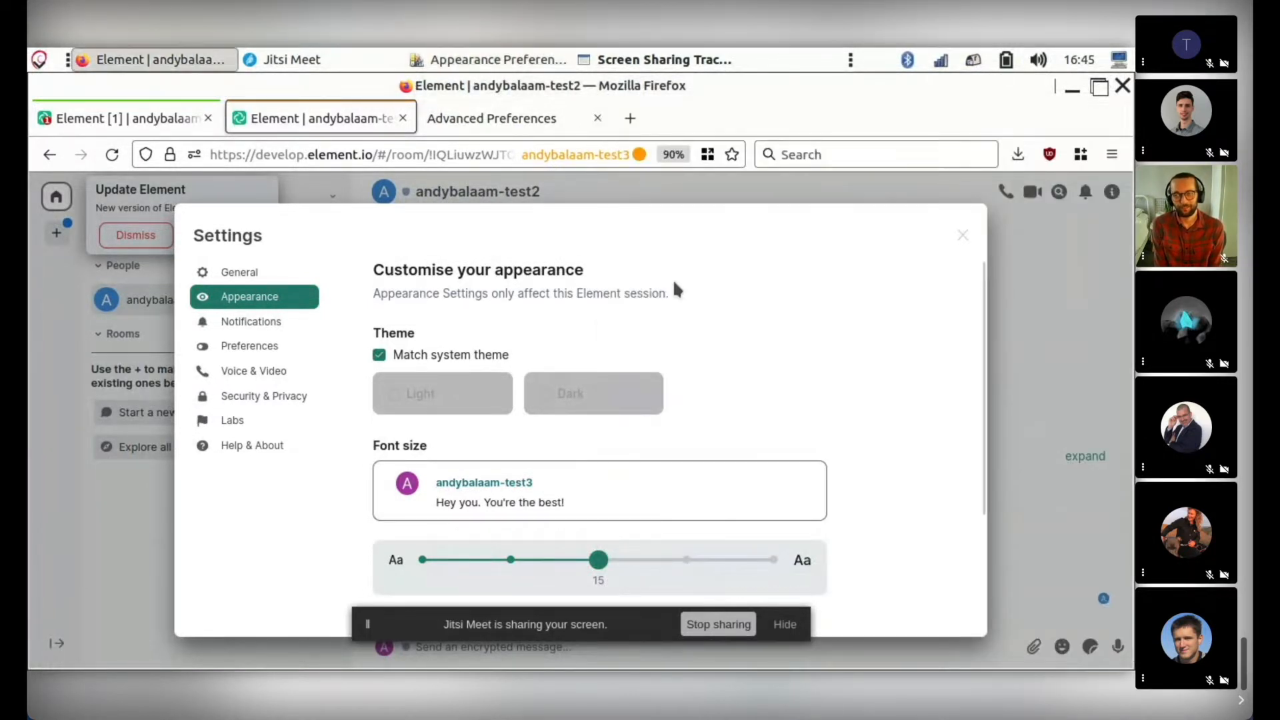
mouse_move(671, 271)
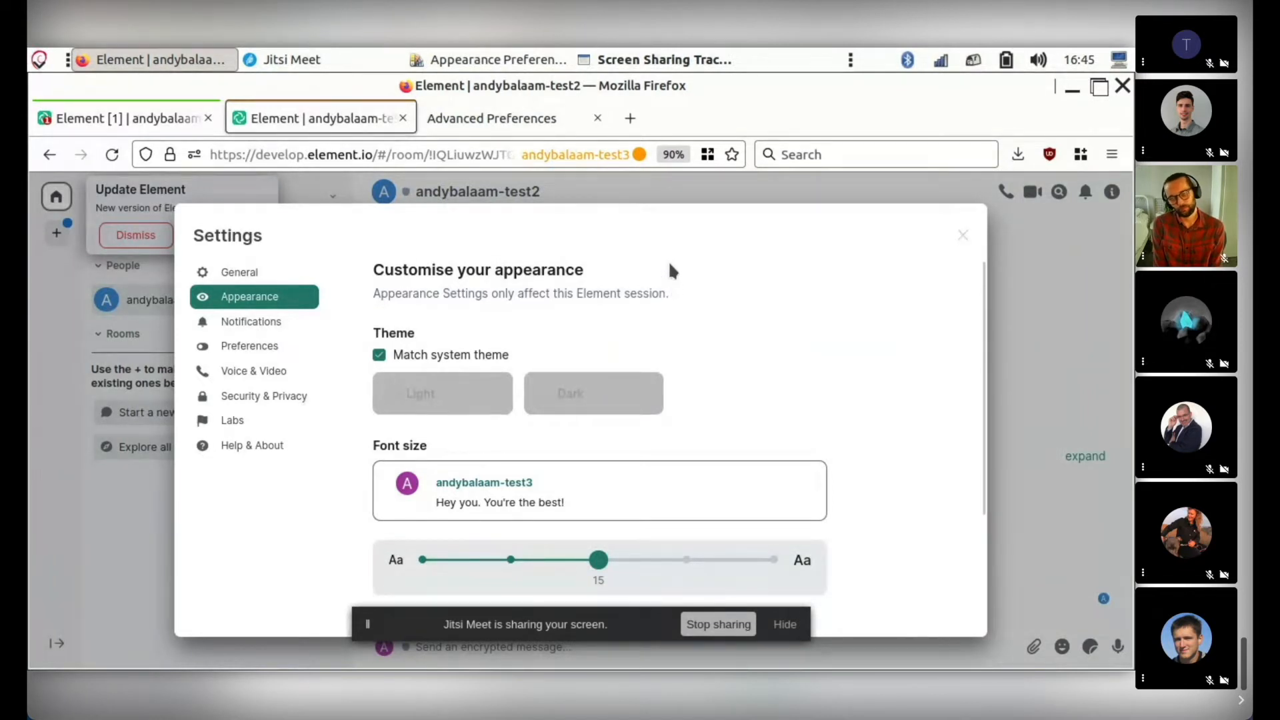
mouse_move(726, 300)
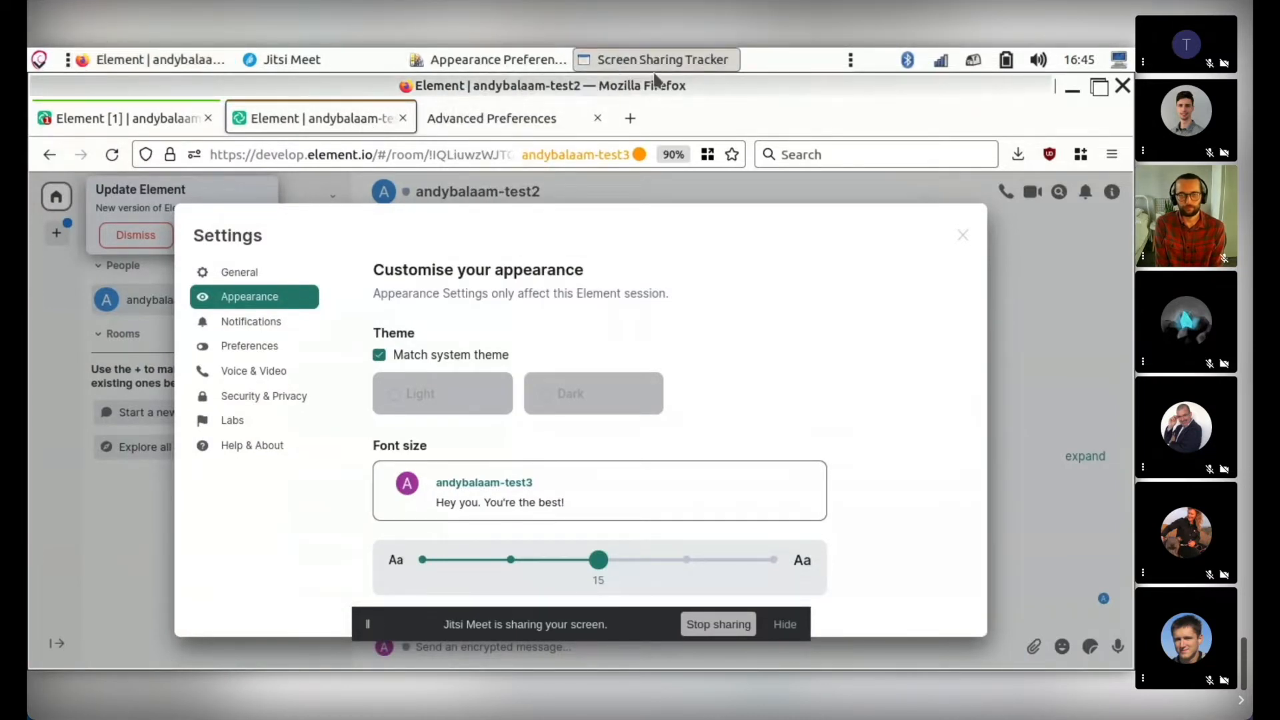
Switch to the Hydrogen Chat browser tab showing its settings page.
left_click(291, 59)
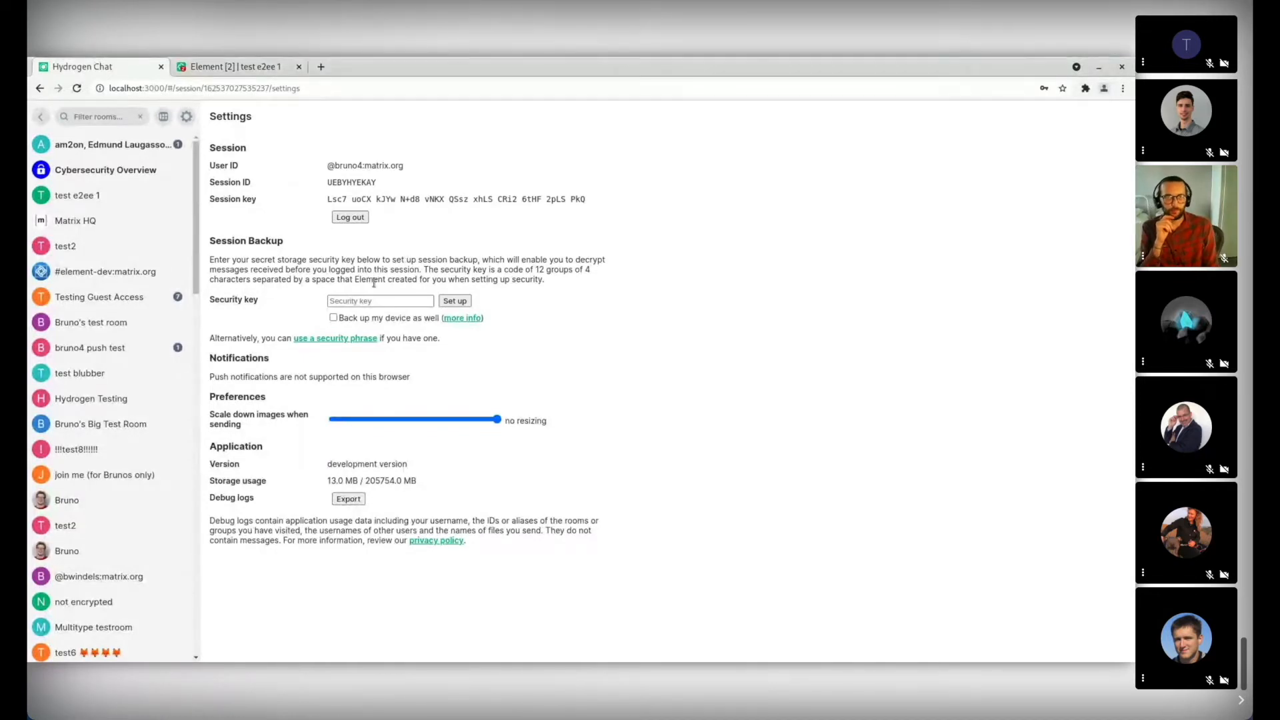
mouse_move(491, 337)
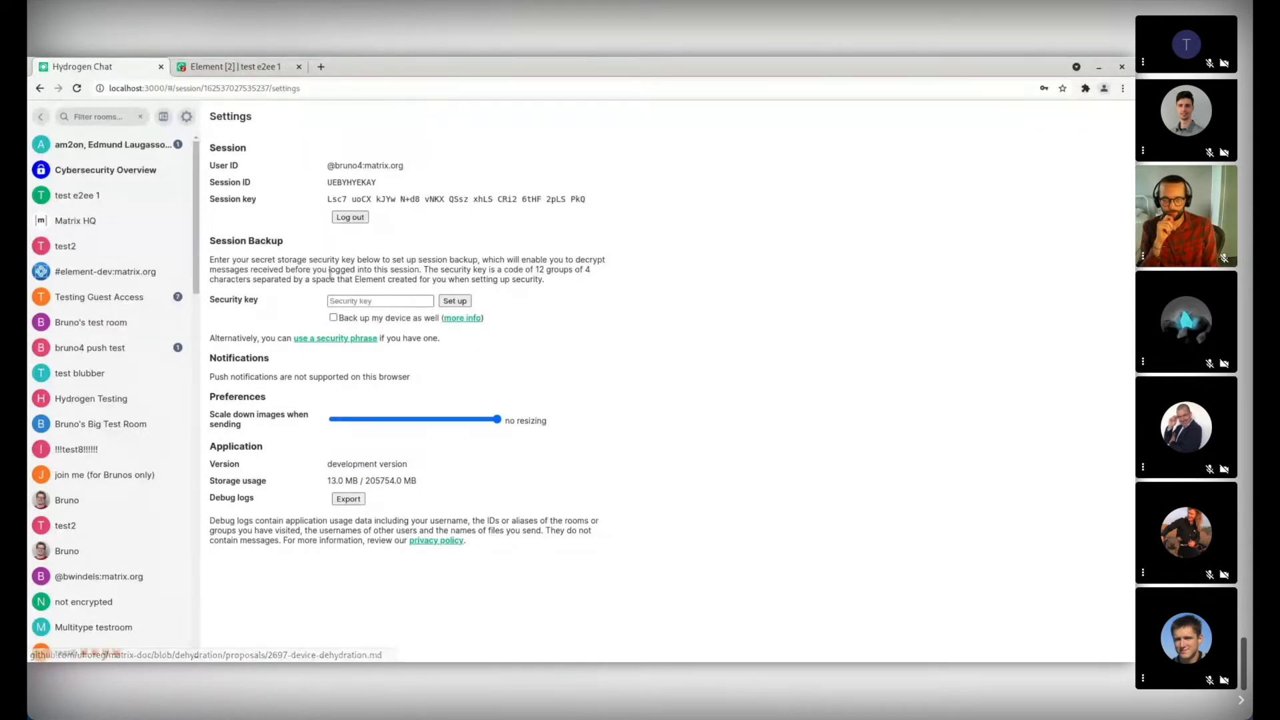
Follow the 'more info' link beside 'Back up my device as well' to the MSC2697 proposal.
left_click_drag(210, 260, 544, 278)
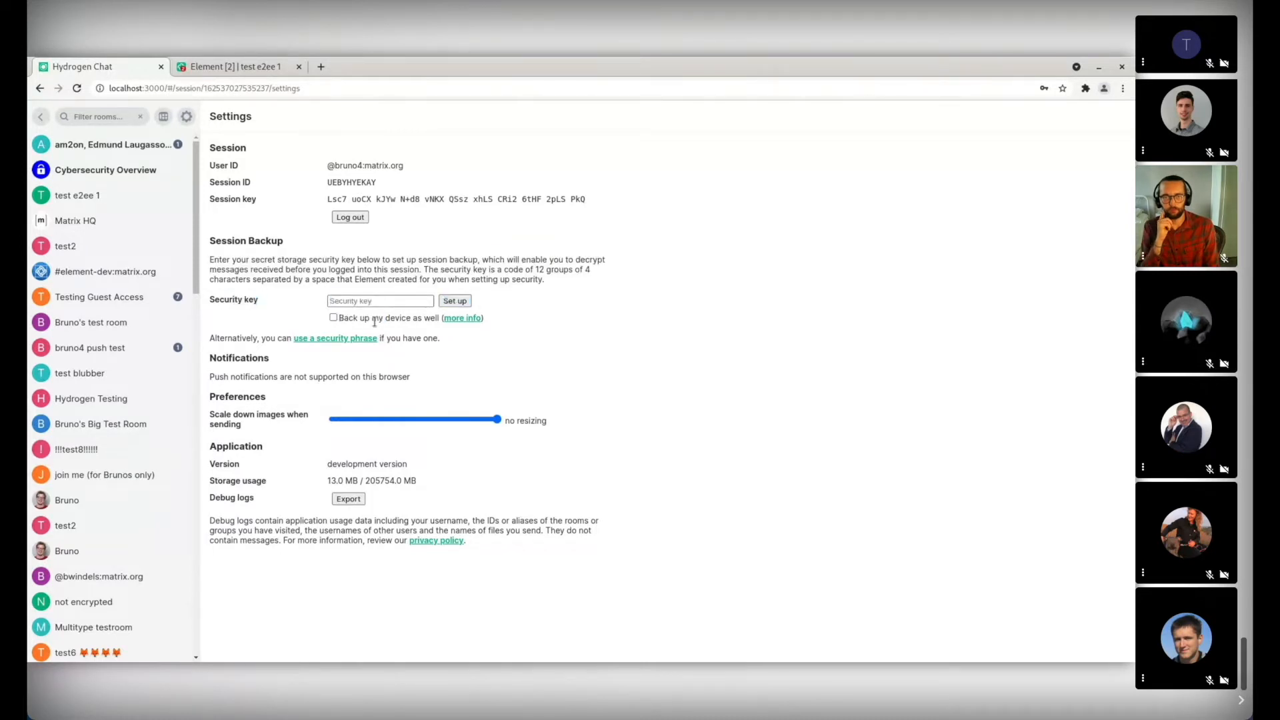
left_click(380, 300)
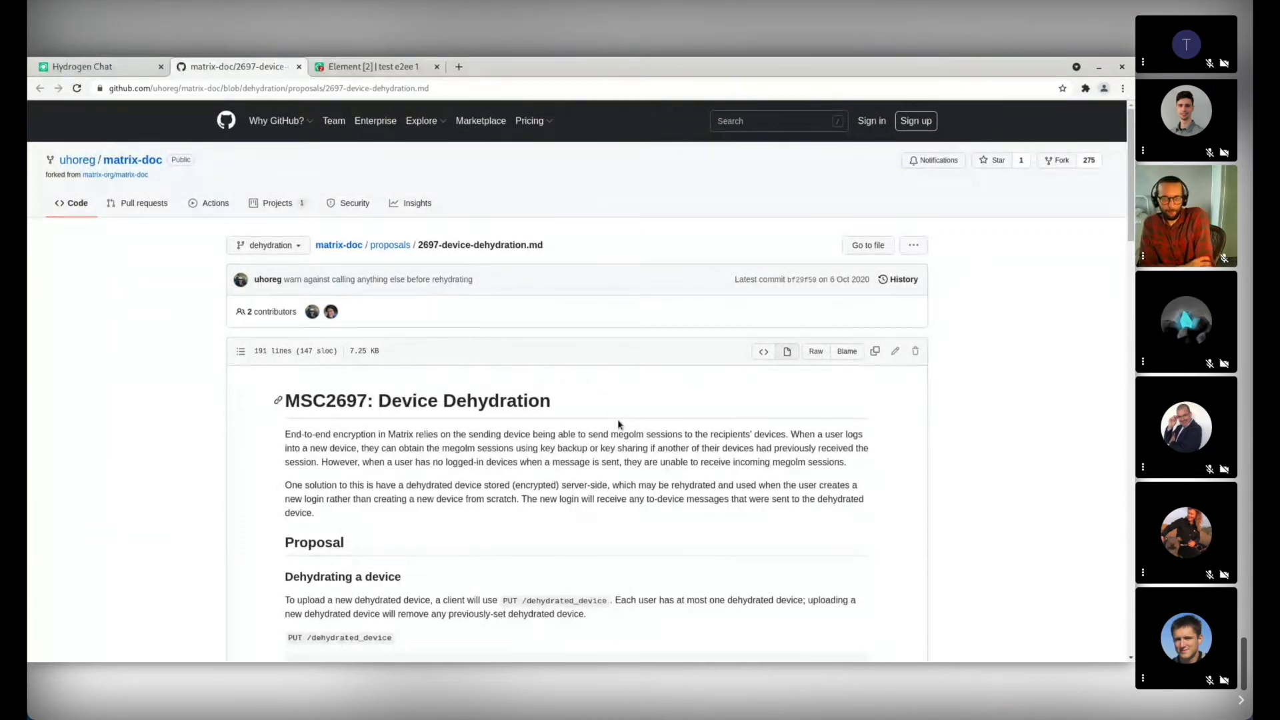
mouse_move(677, 281)
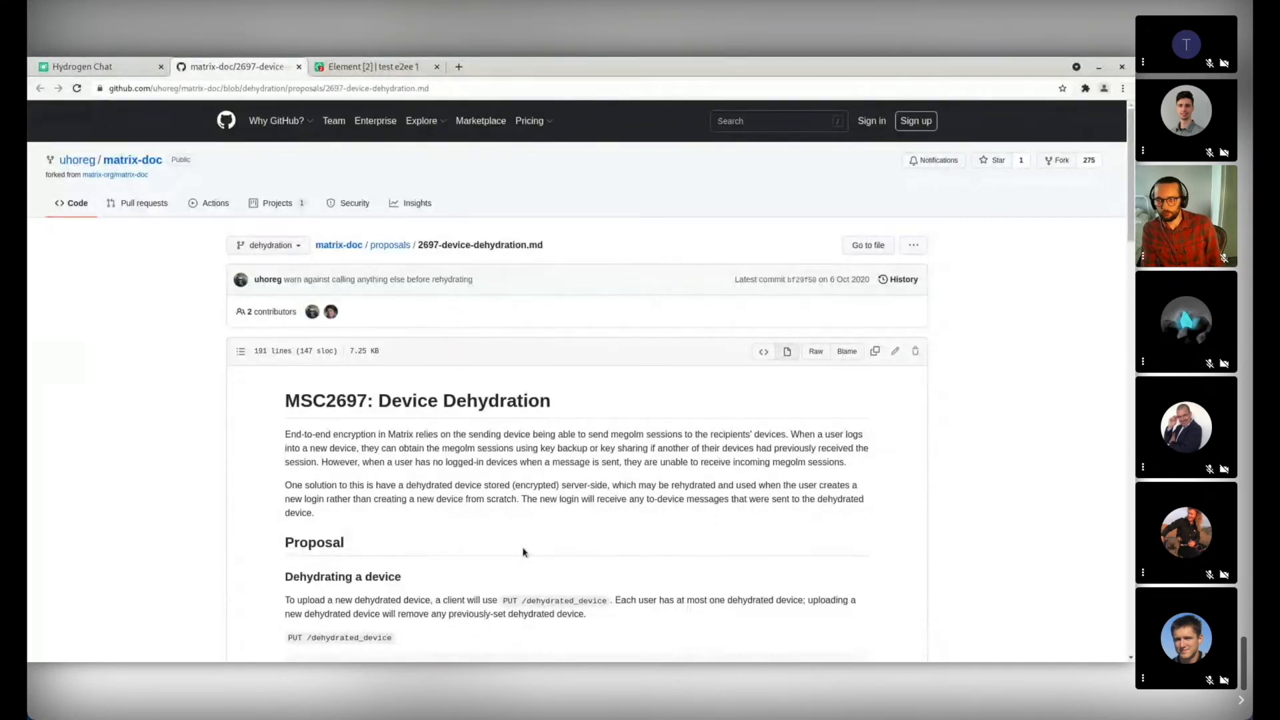
mouse_move(492, 535)
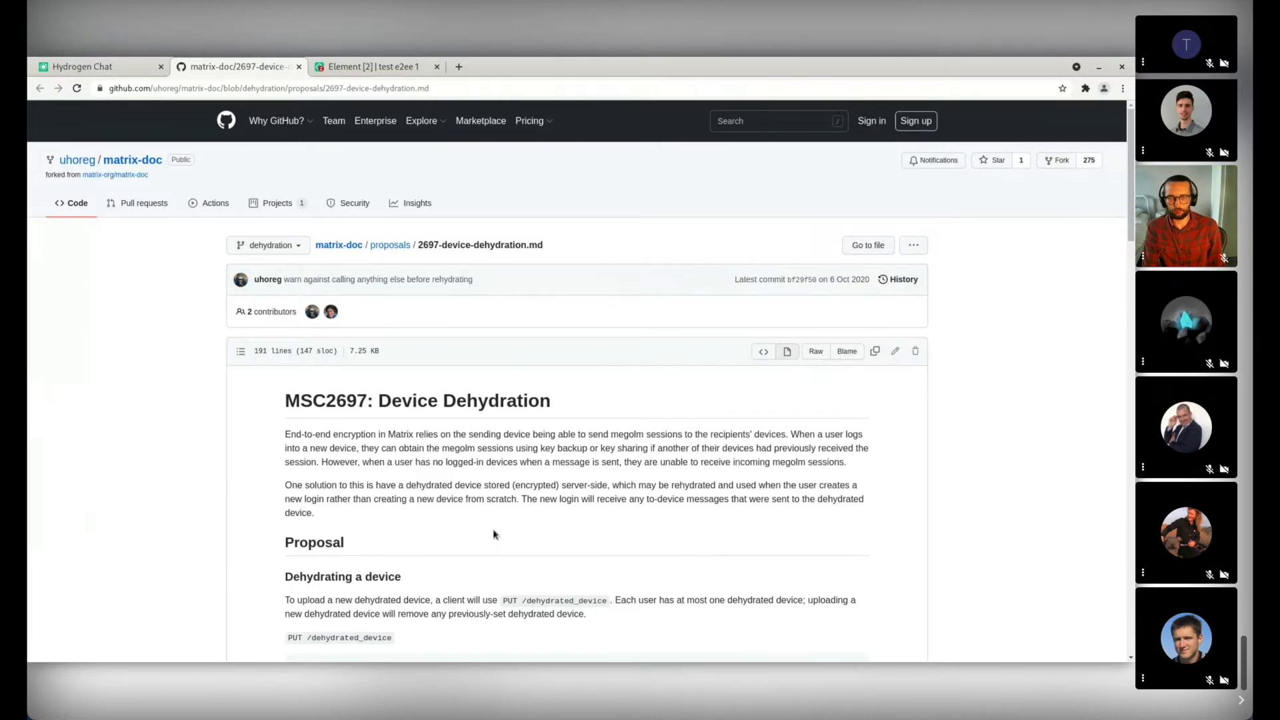
mouse_move(498, 499)
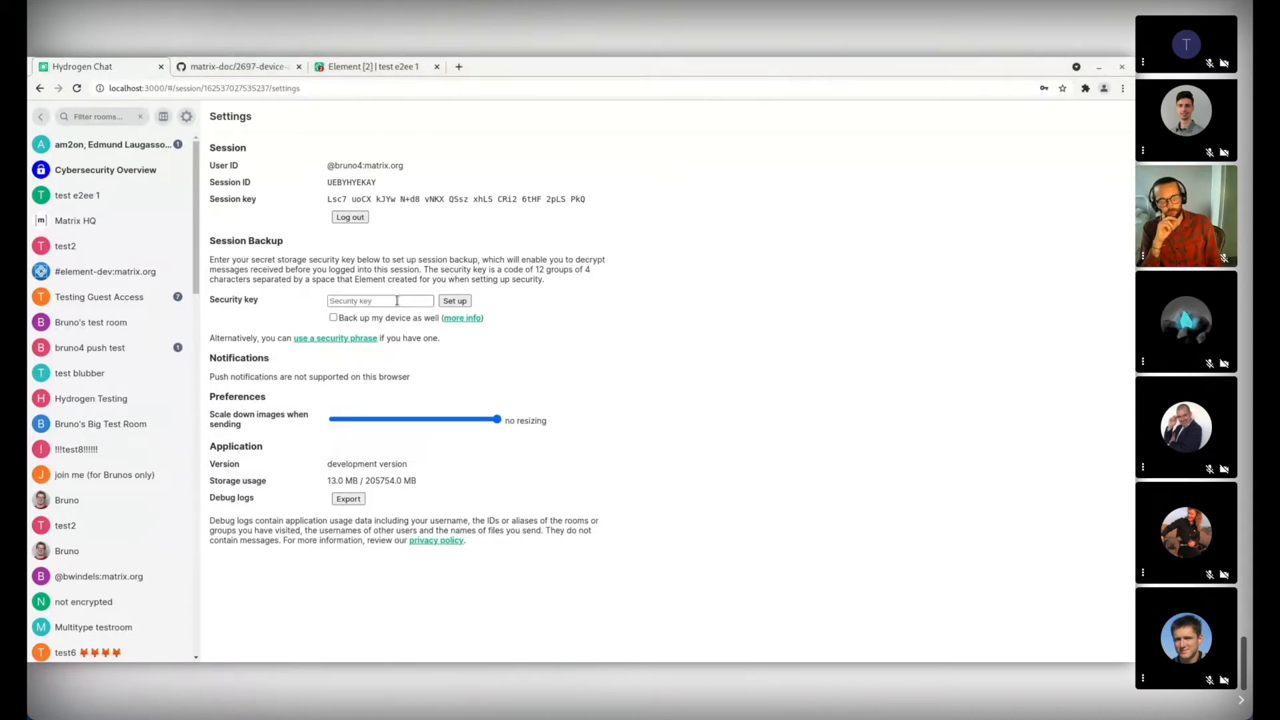
left_click(333, 318)
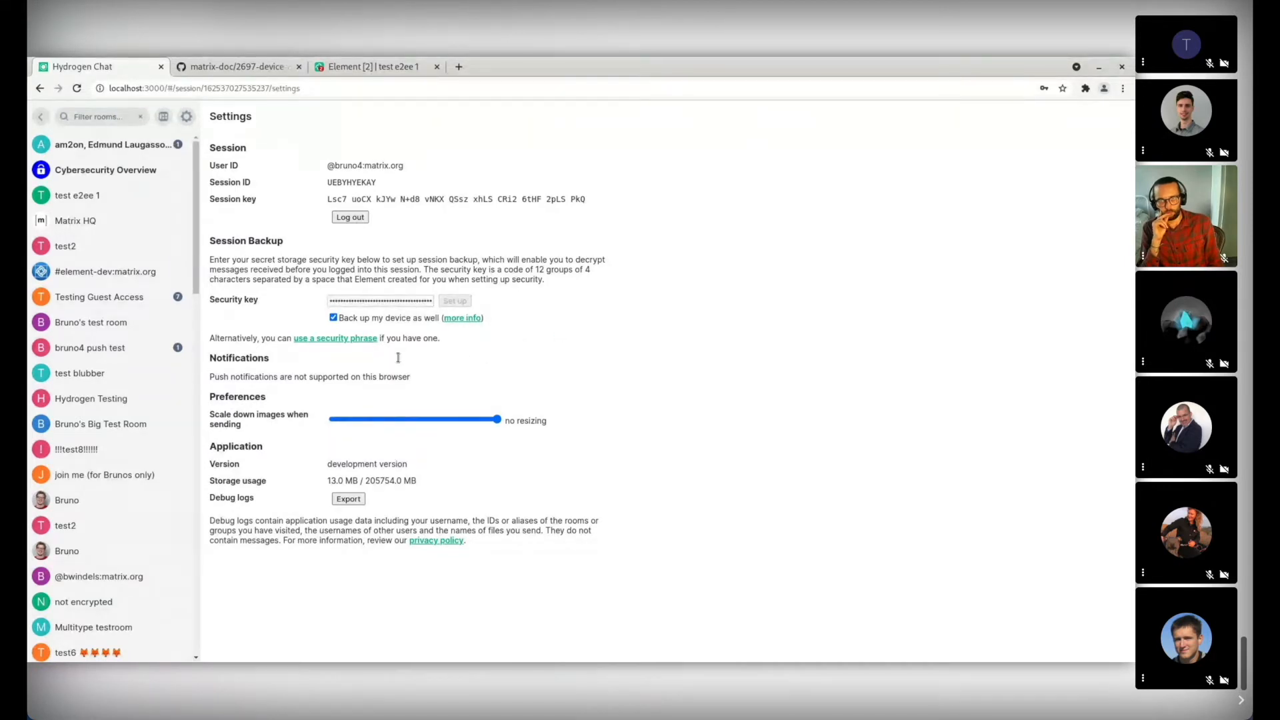
left_click(455, 300)
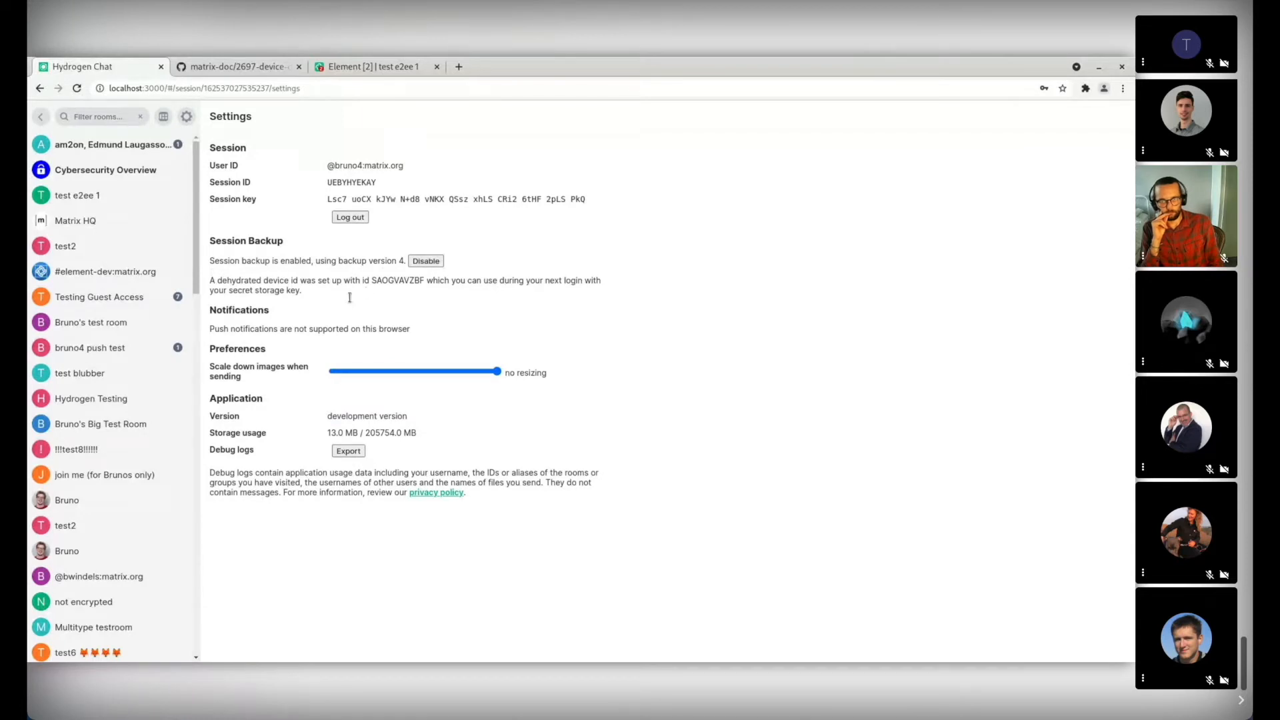
double_click(399, 280)
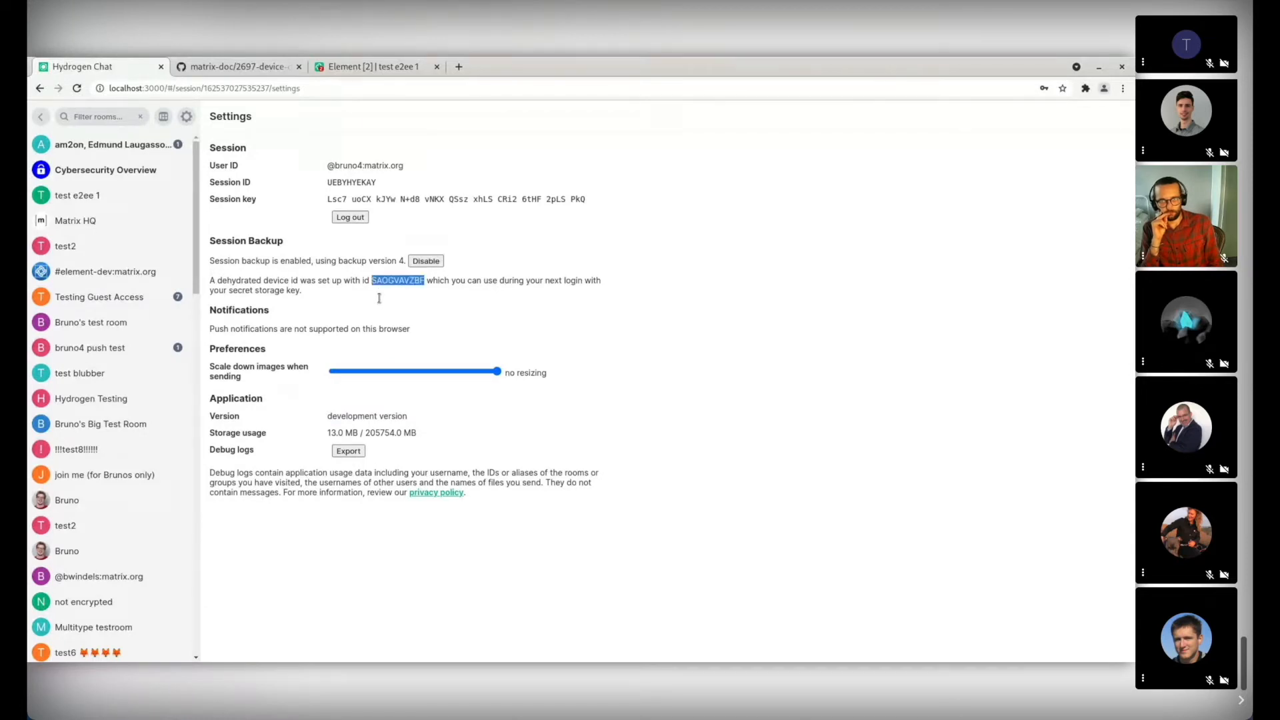
mouse_move(308, 303)
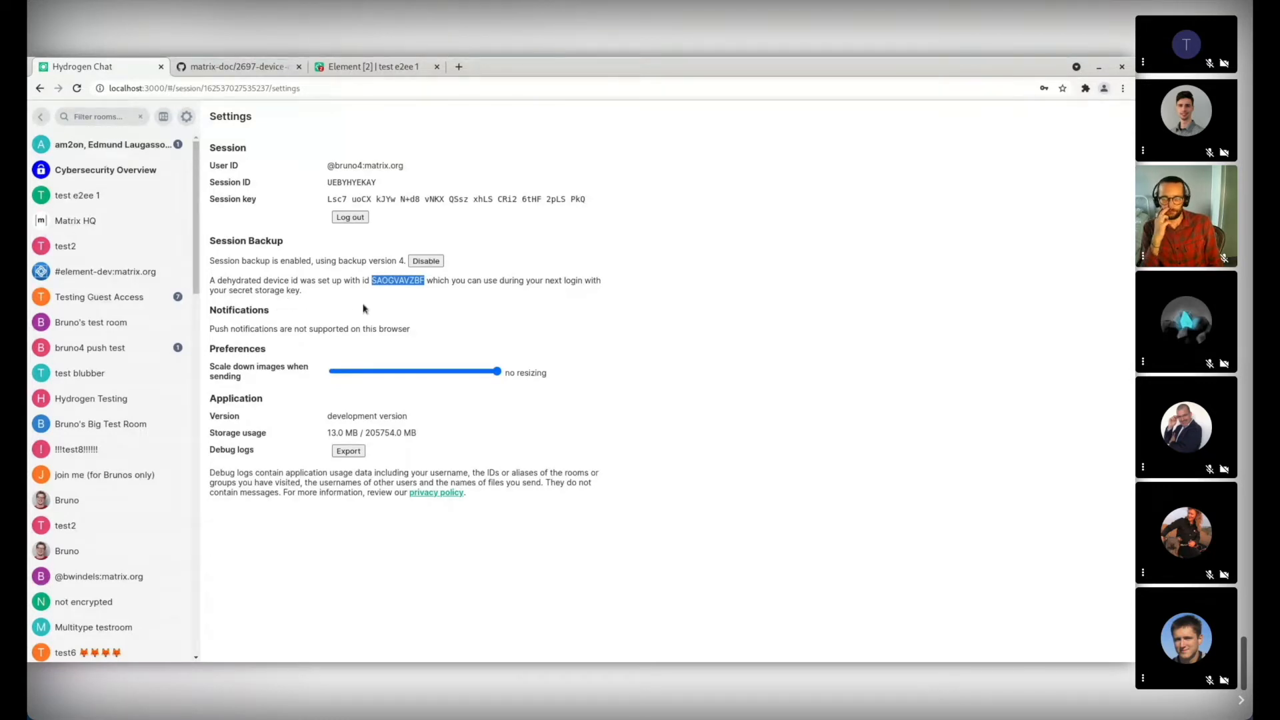
mouse_move(388, 300)
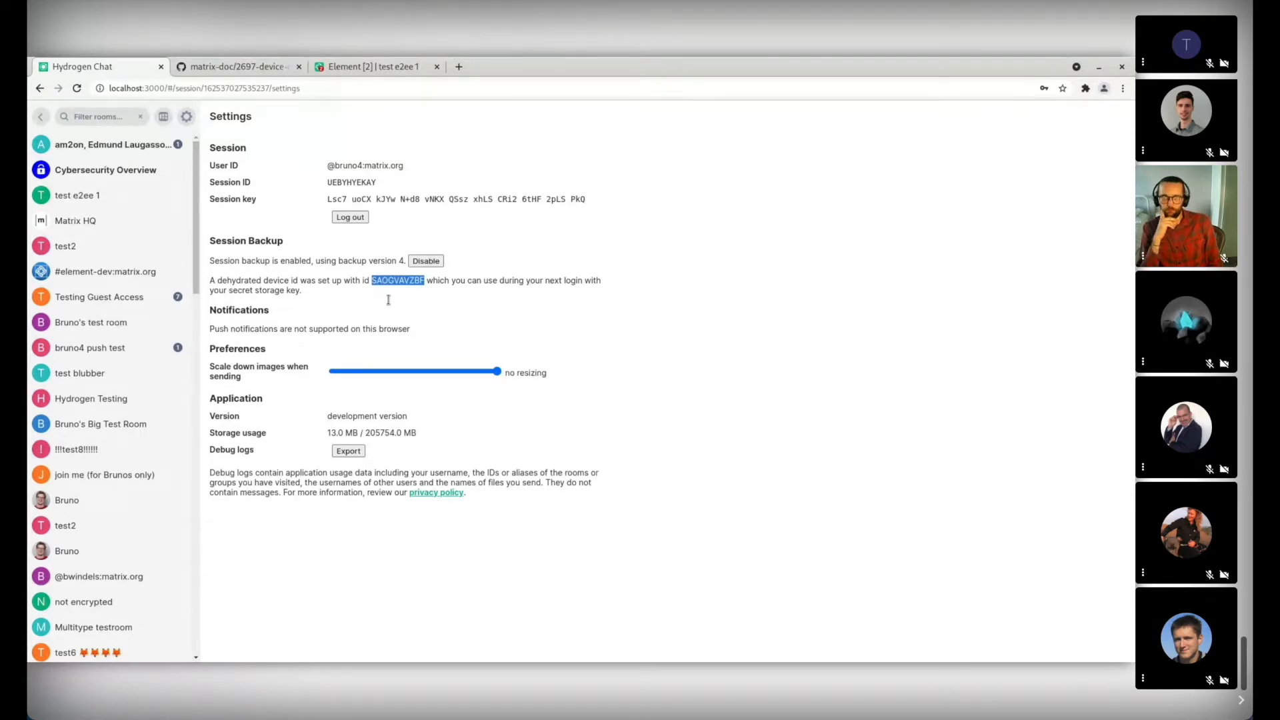
mouse_move(417, 302)
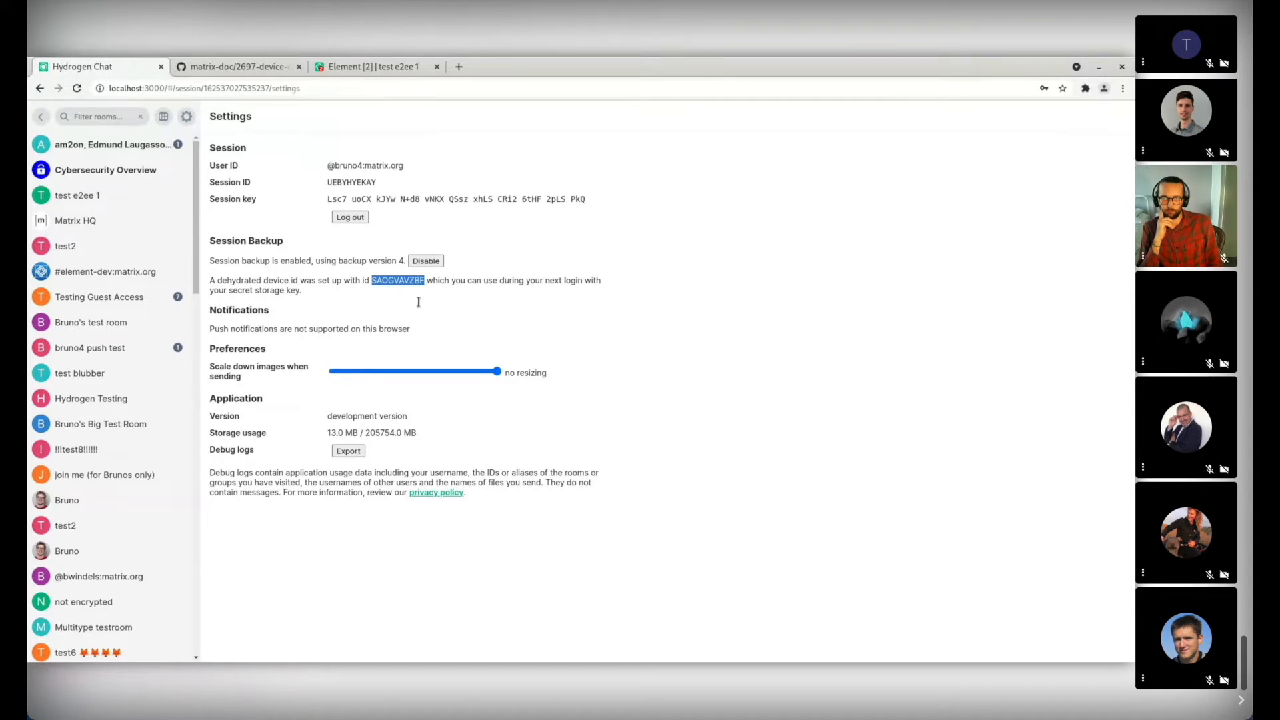
mouse_move(440, 313)
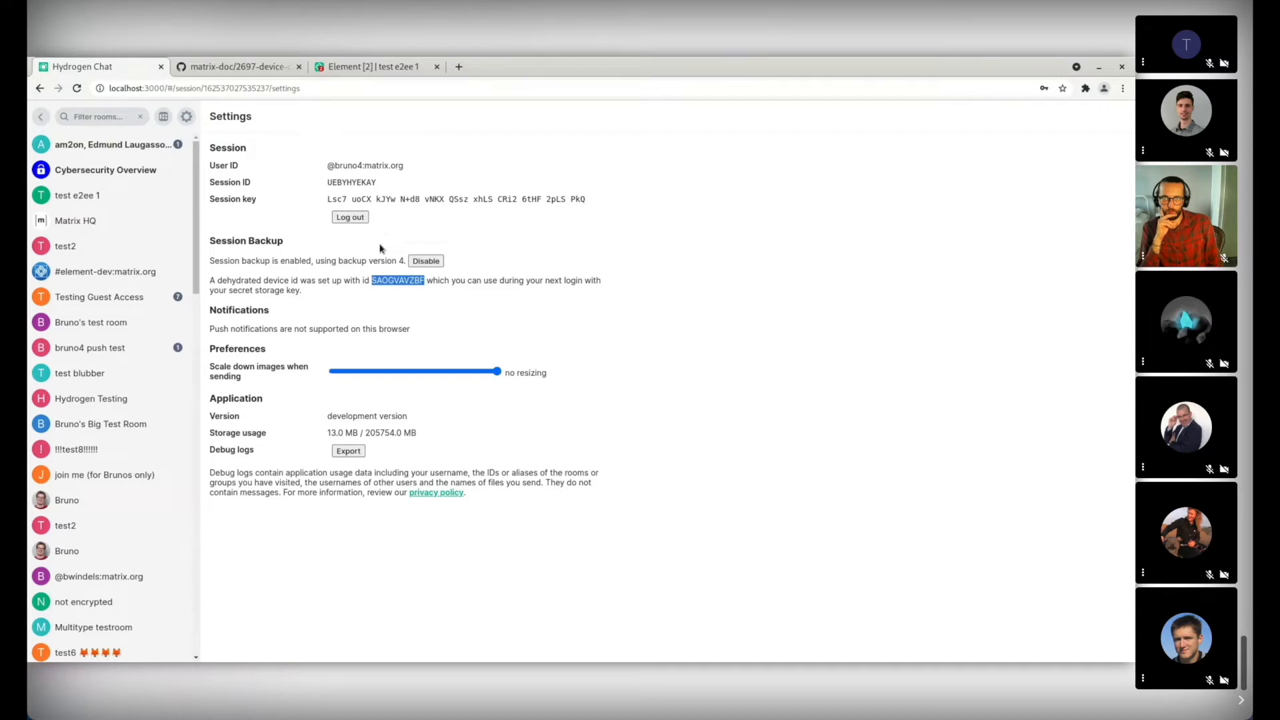
left_click(349, 216)
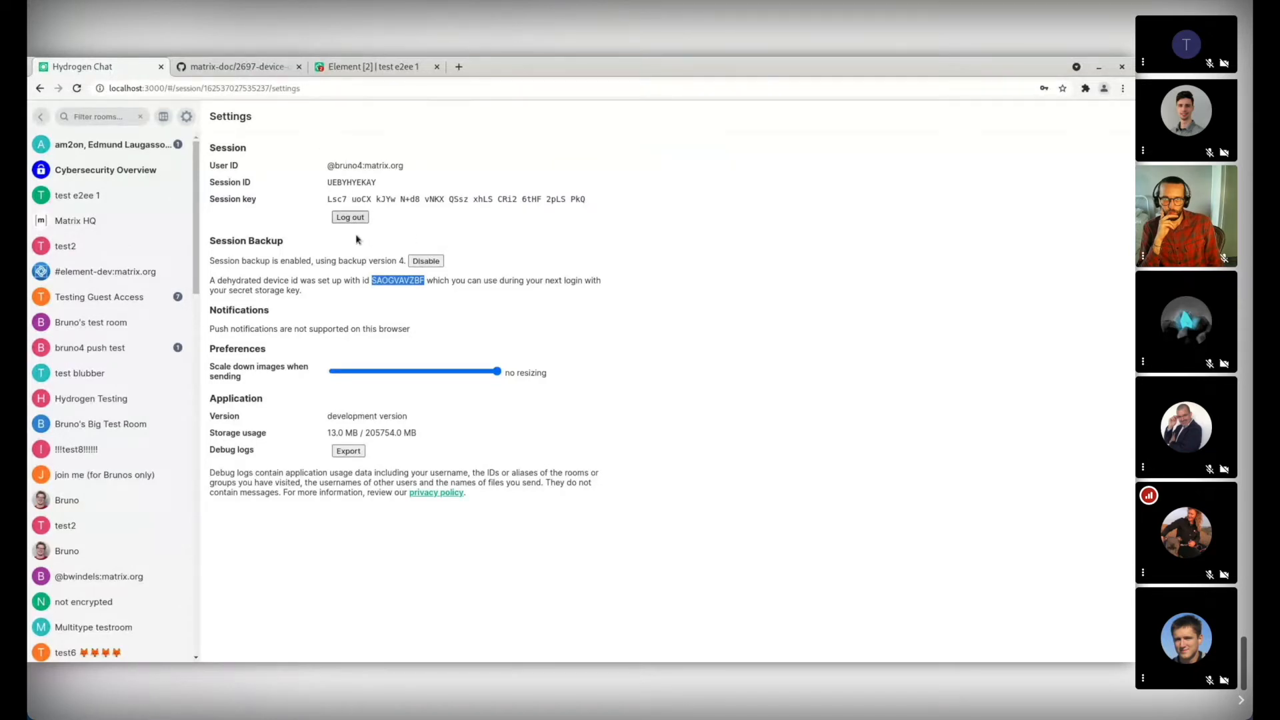
mouse_move(343, 239)
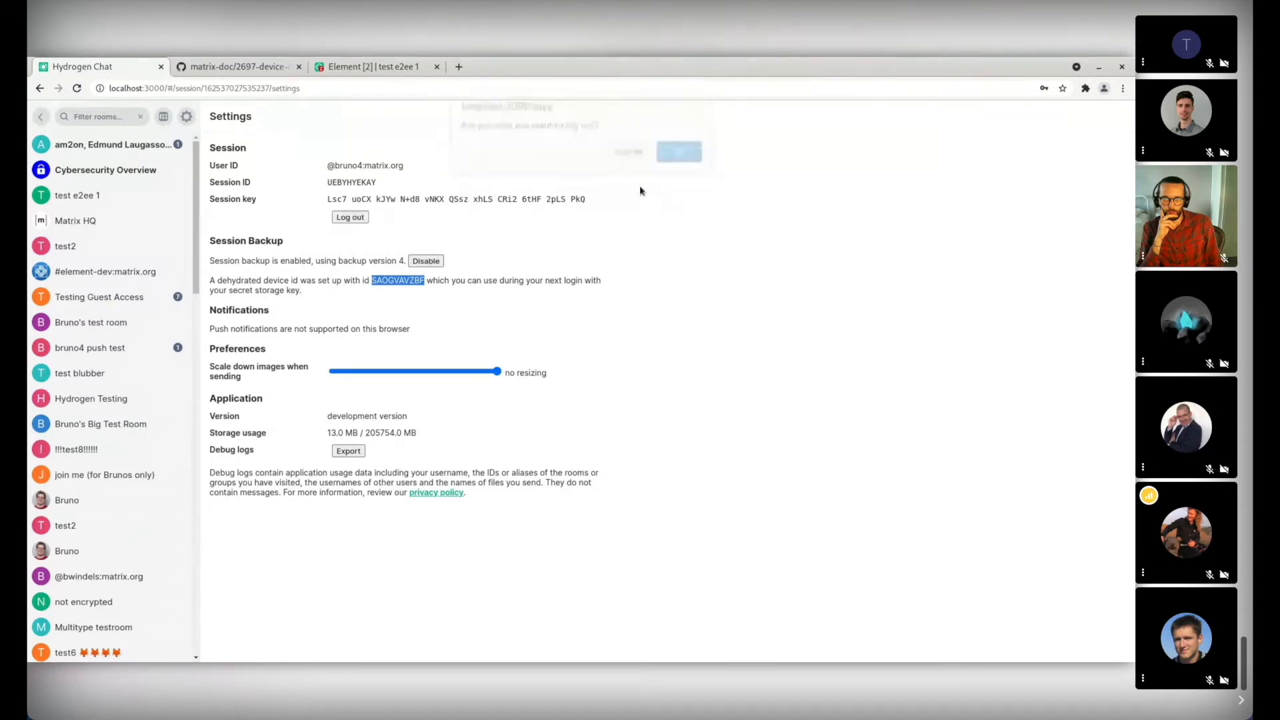
Confirm logging out of the Hydrogen session and switch to the Element Web tab.
left_click(349, 216)
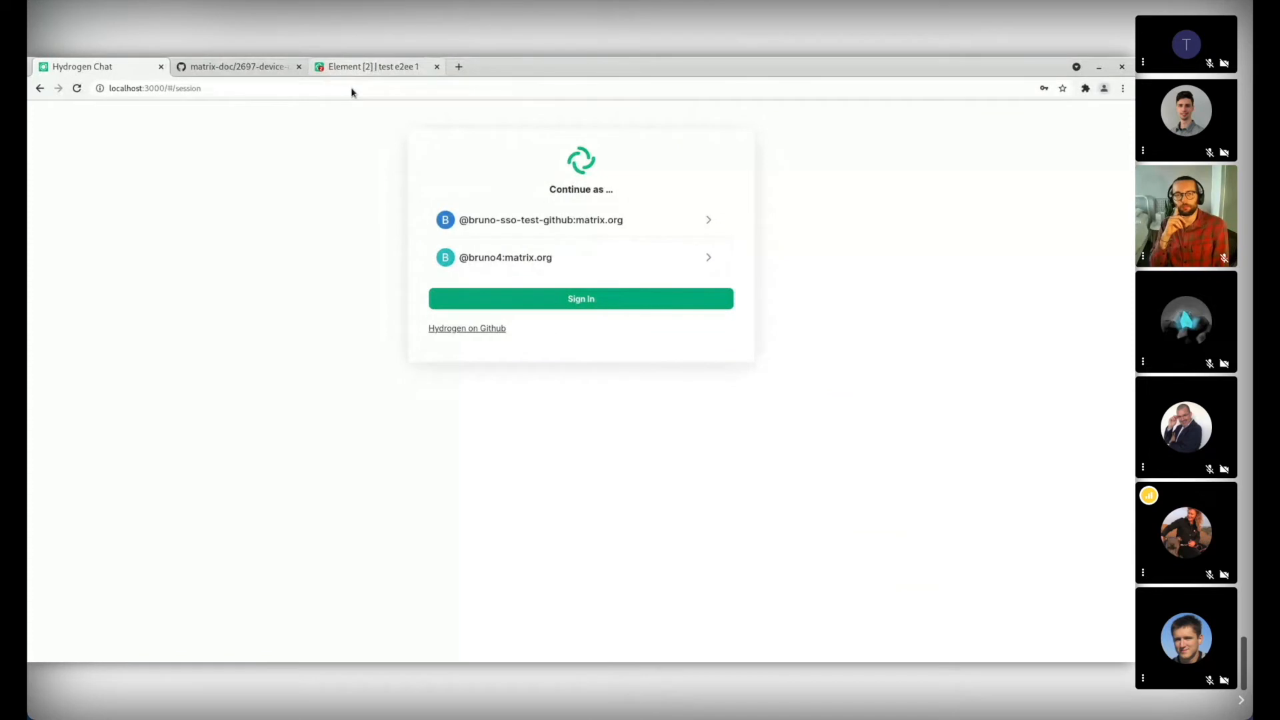
left_click(372, 67)
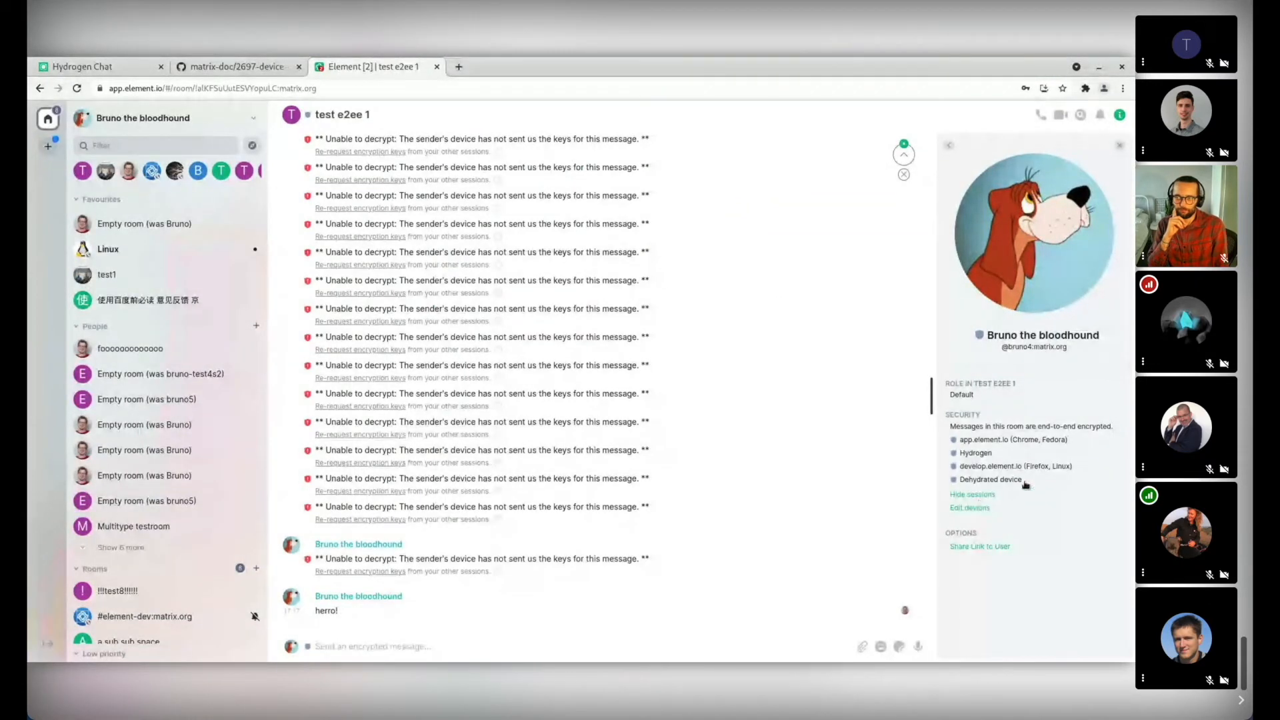
Compose 'this is a message sent w... hydrog...' in test e2ee 1, then return to Hydrogen.
left_click(372, 645)
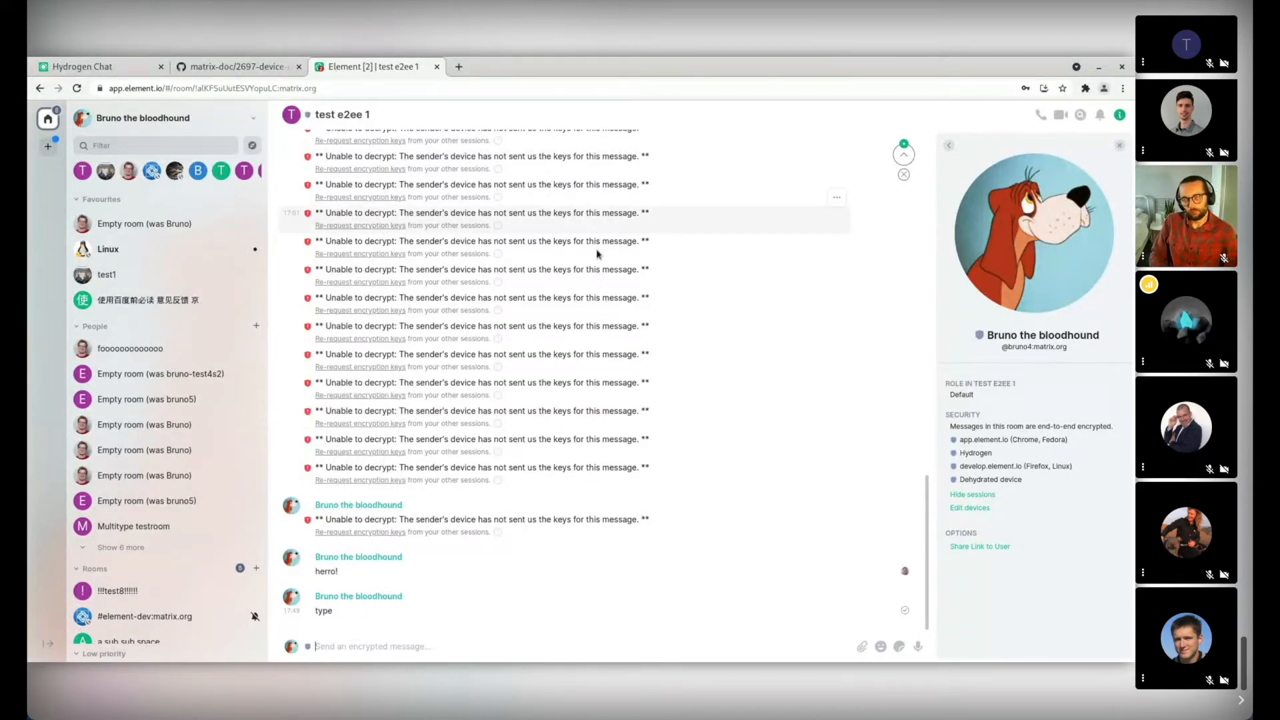
mouse_move(676, 307)
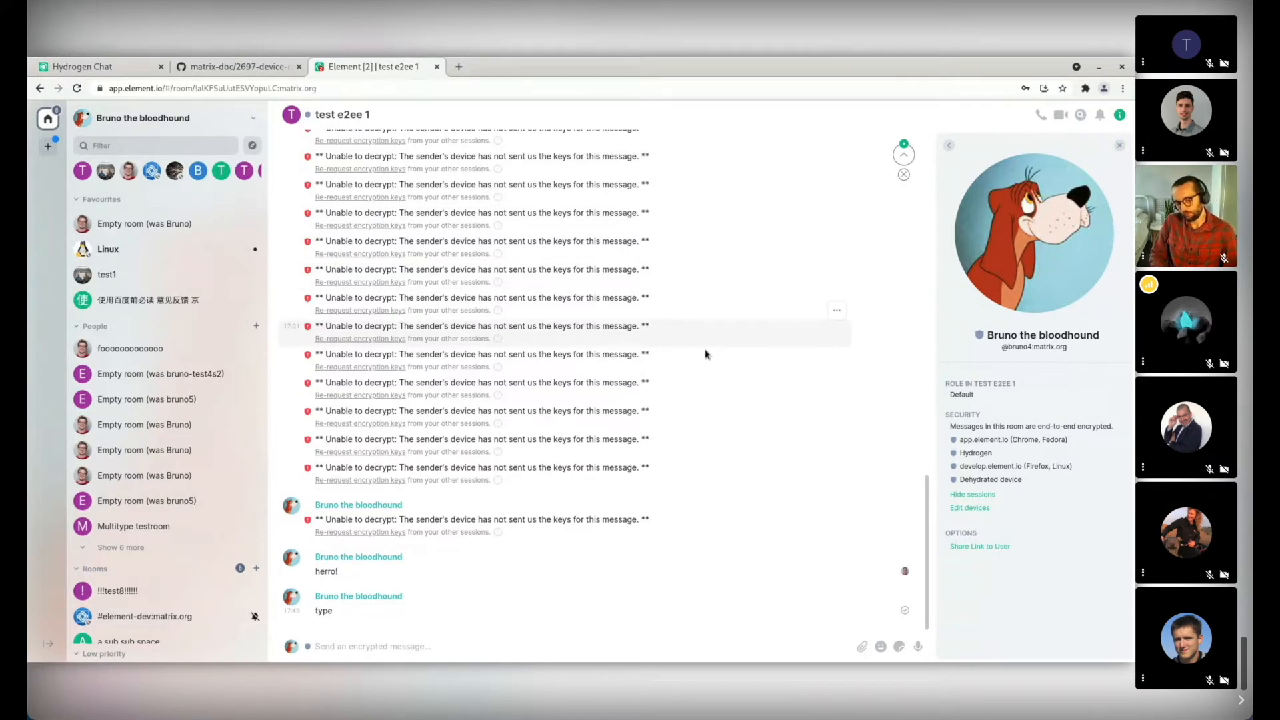
type("this is")
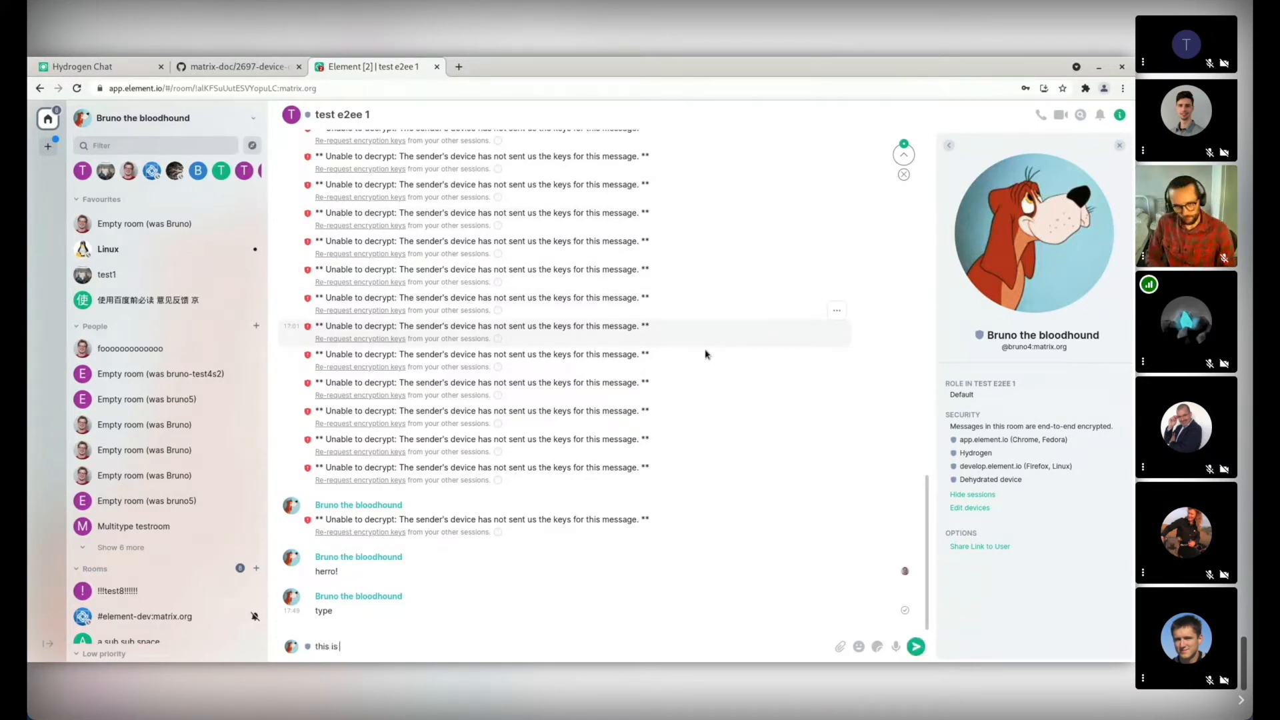
type("a message sent while t")
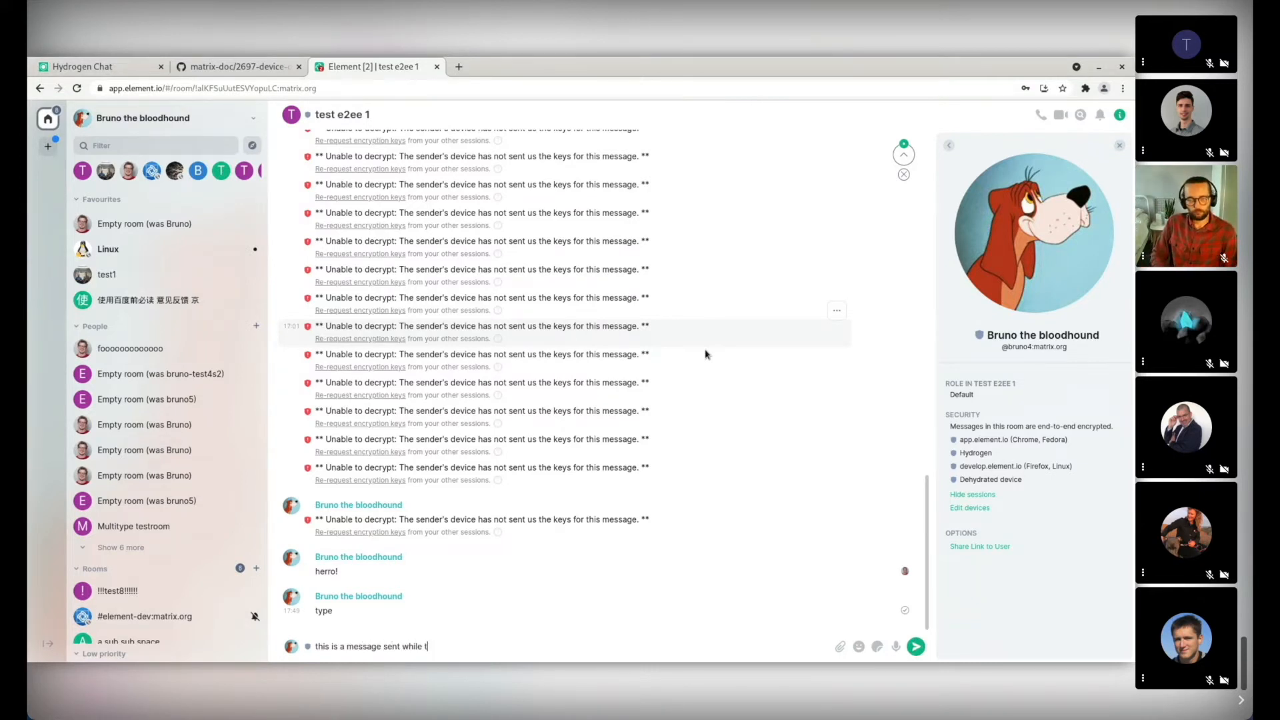
type("hydrogen is logged ou")
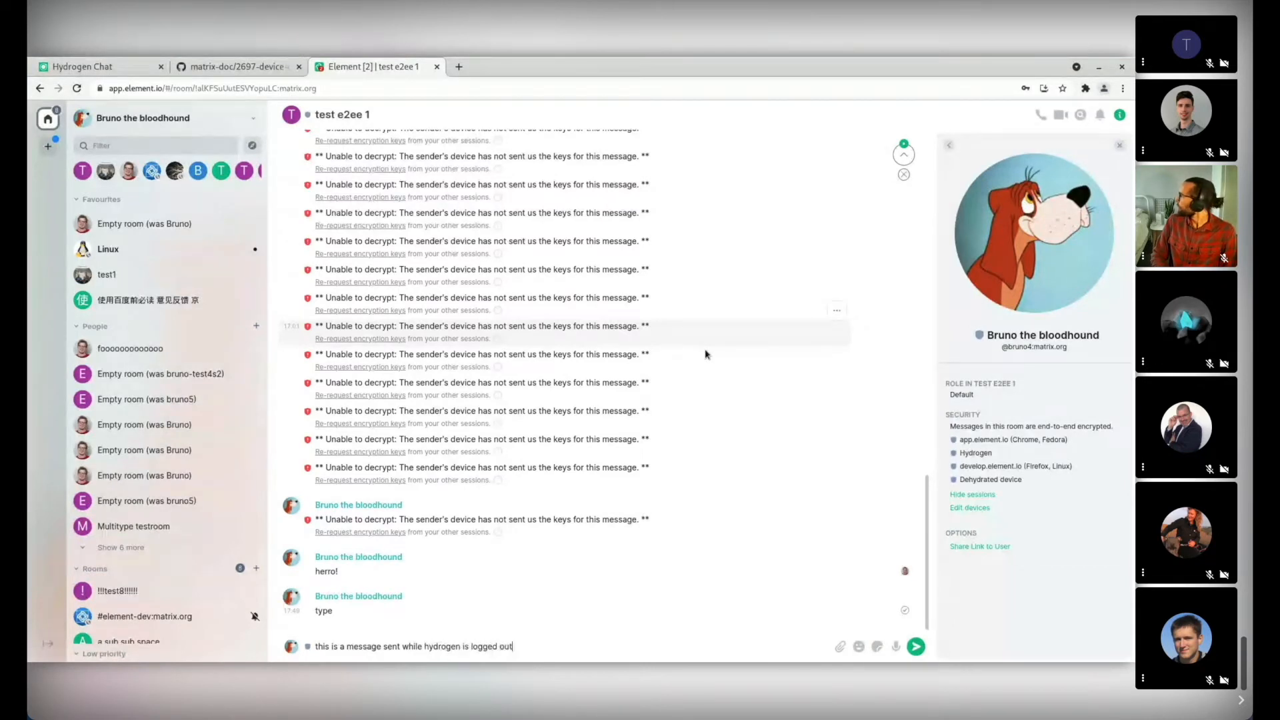
left_click(915, 646)
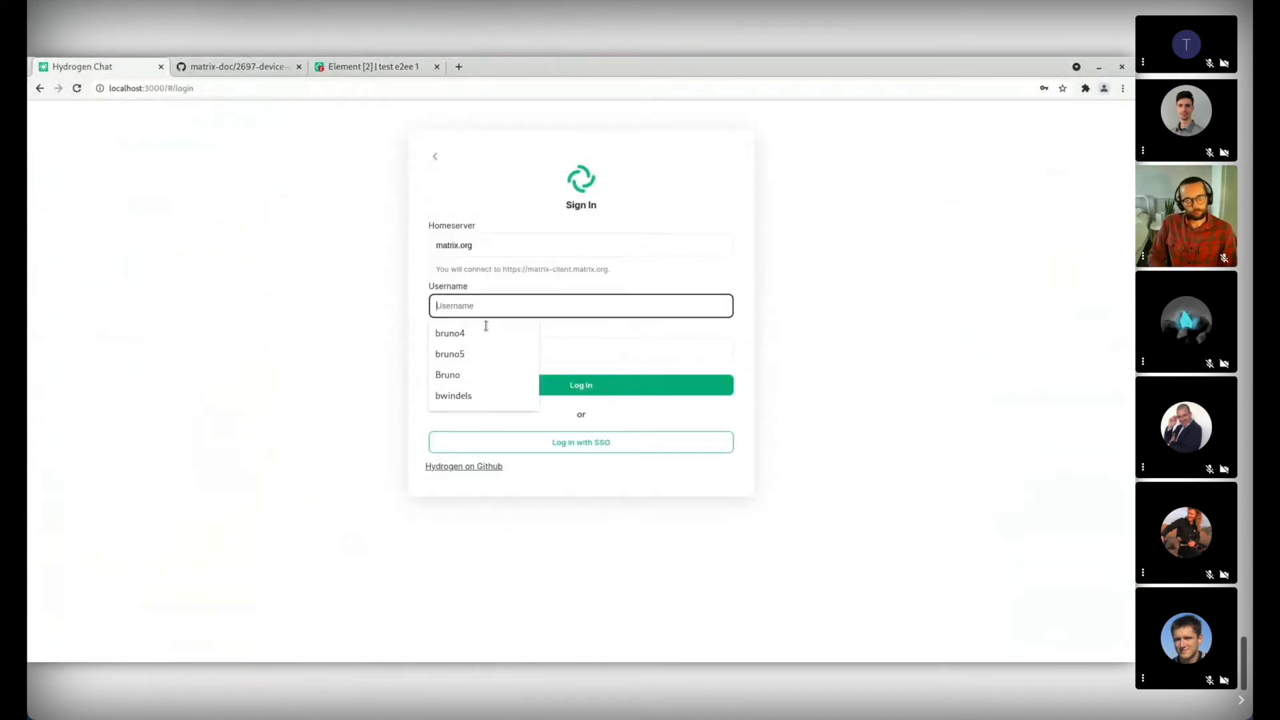
left_click(450, 333)
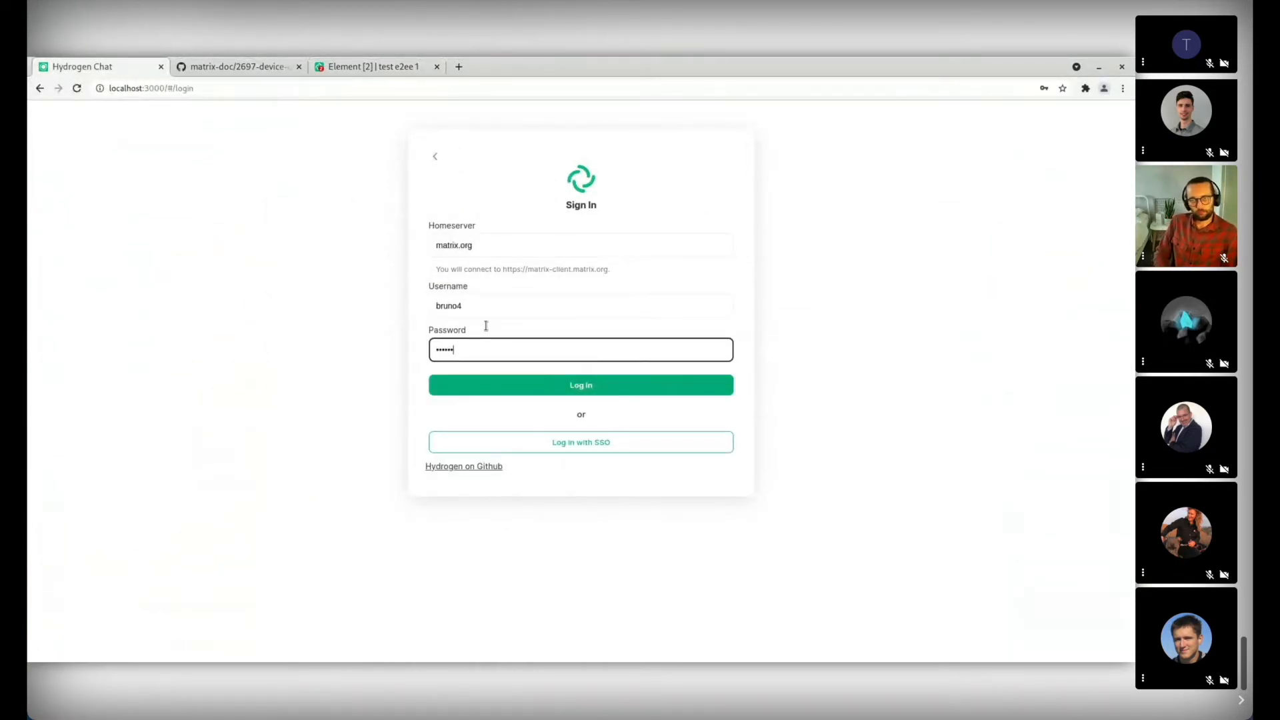
left_click(580, 384)
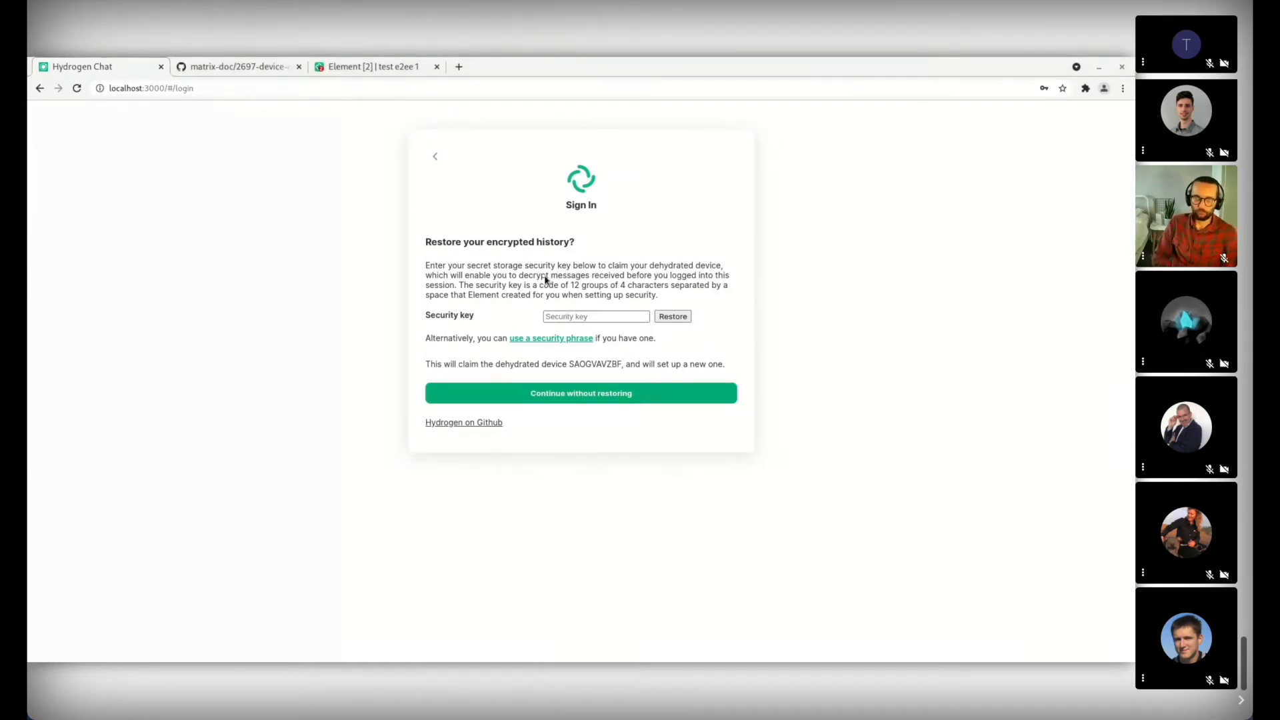
Enter the security key, restore encrypted history, and continue into the account.
left_click(596, 316)
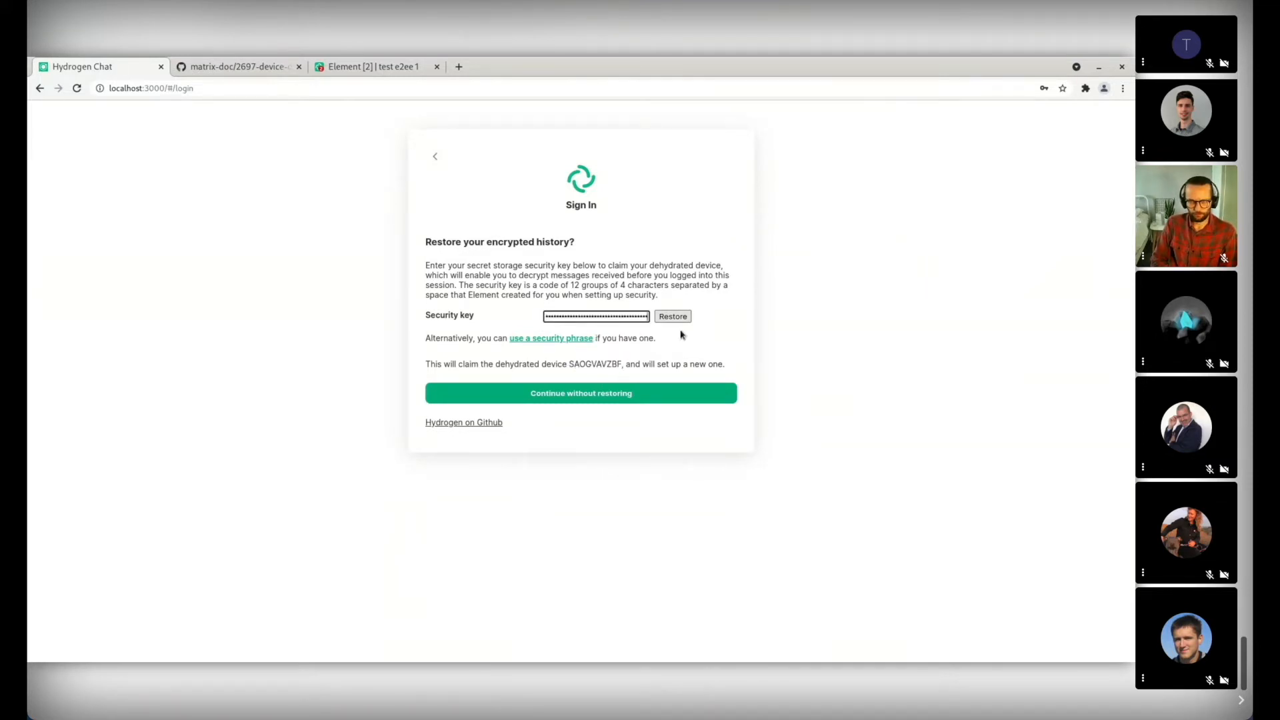
left_click(672, 316)
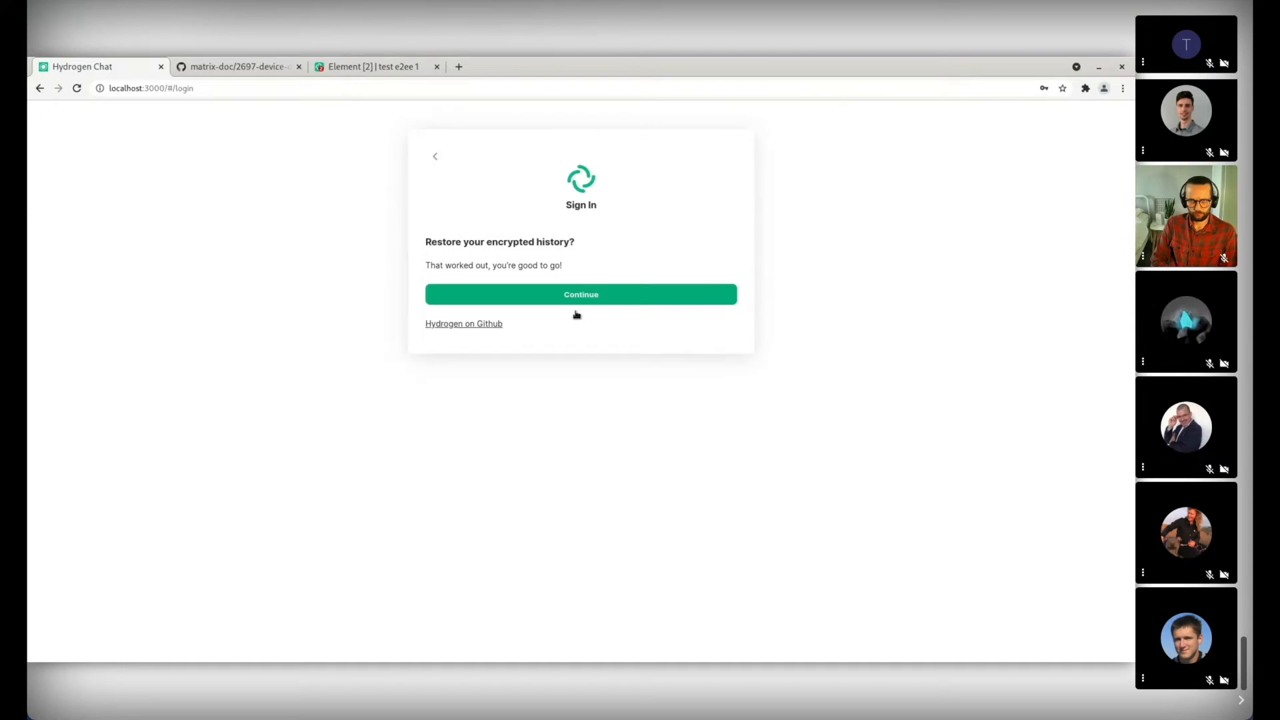
left_click(580, 294)
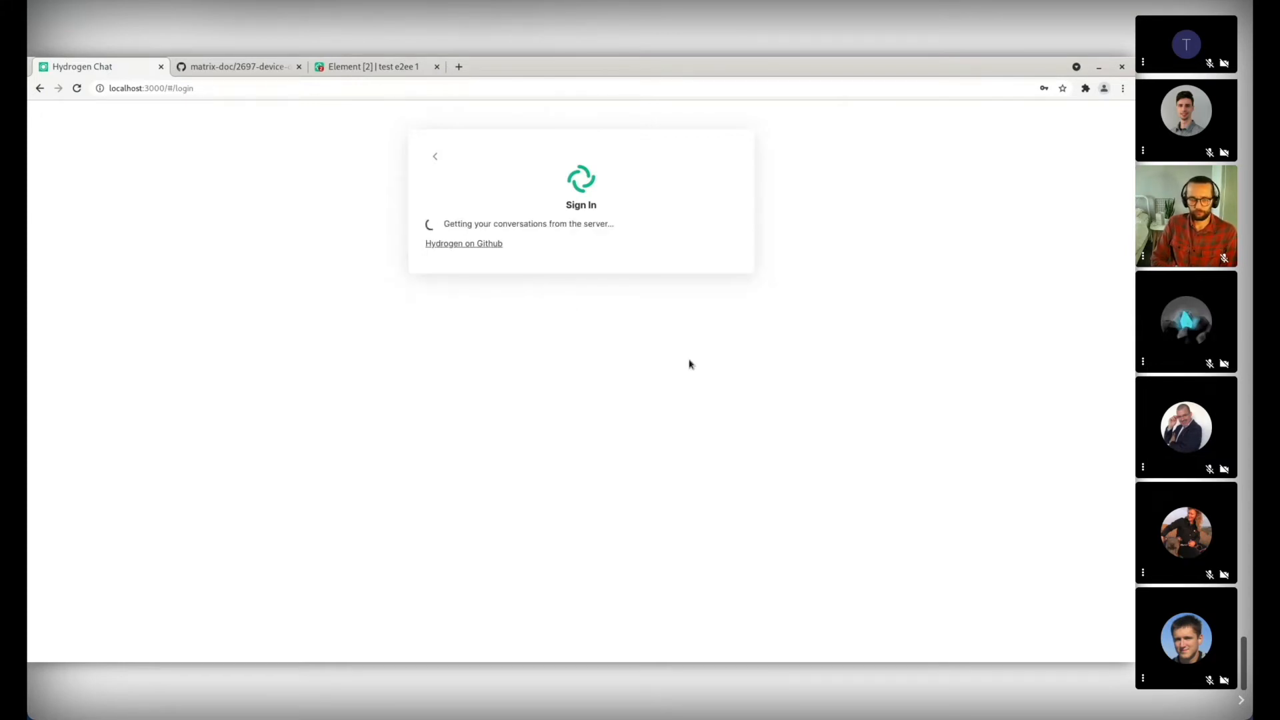
mouse_move(463, 317)
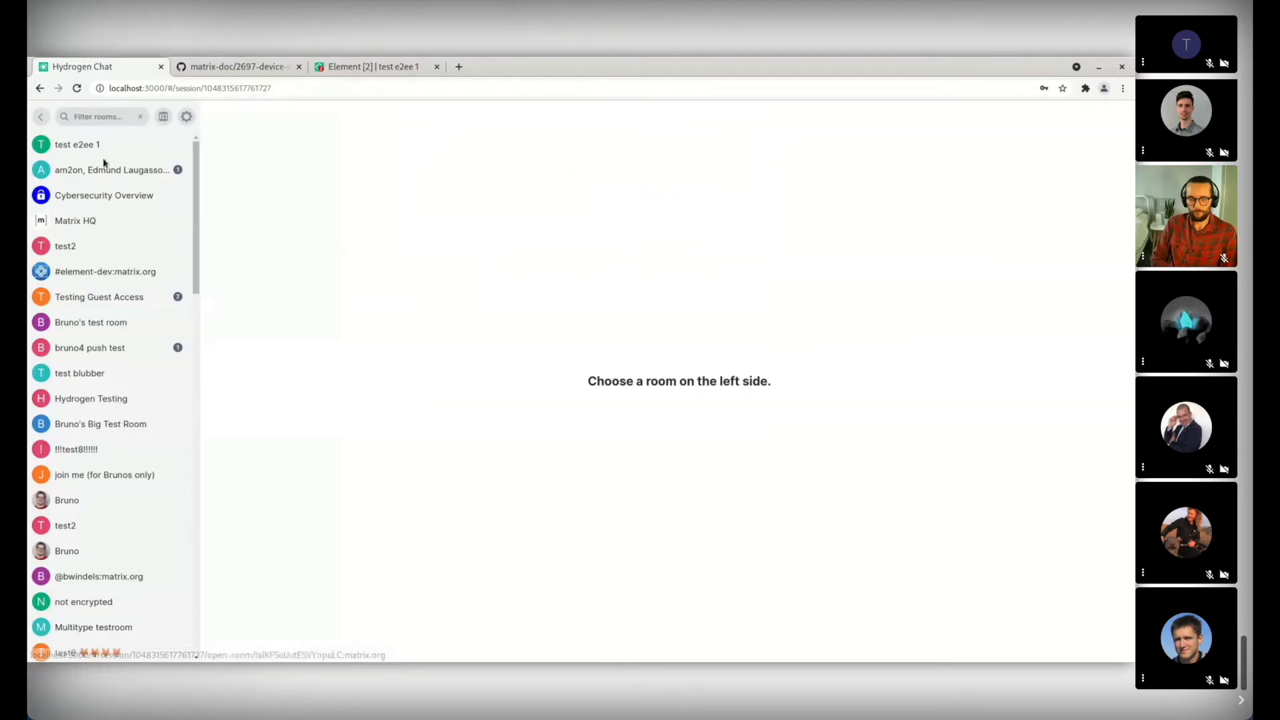
Select the test e2ee 1 room to view the decrypted message sent while logged out.
left_click(78, 144)
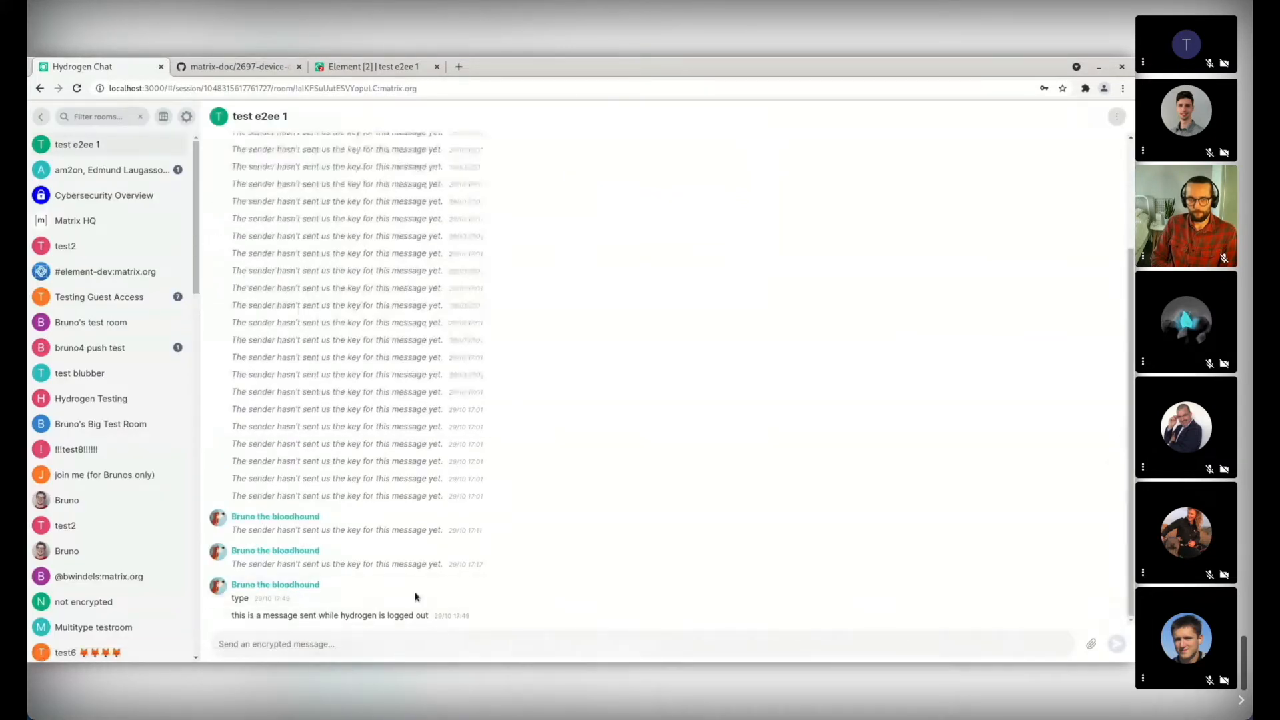
mouse_move(423, 323)
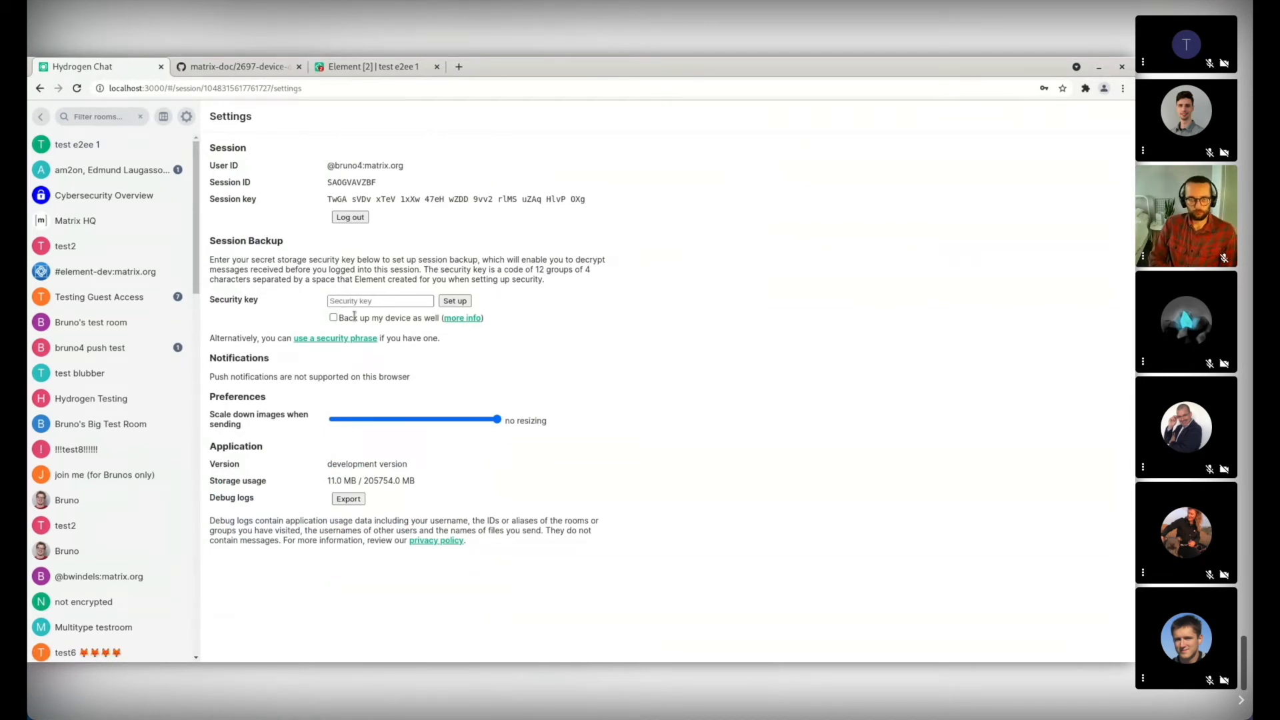
left_click(380, 300)
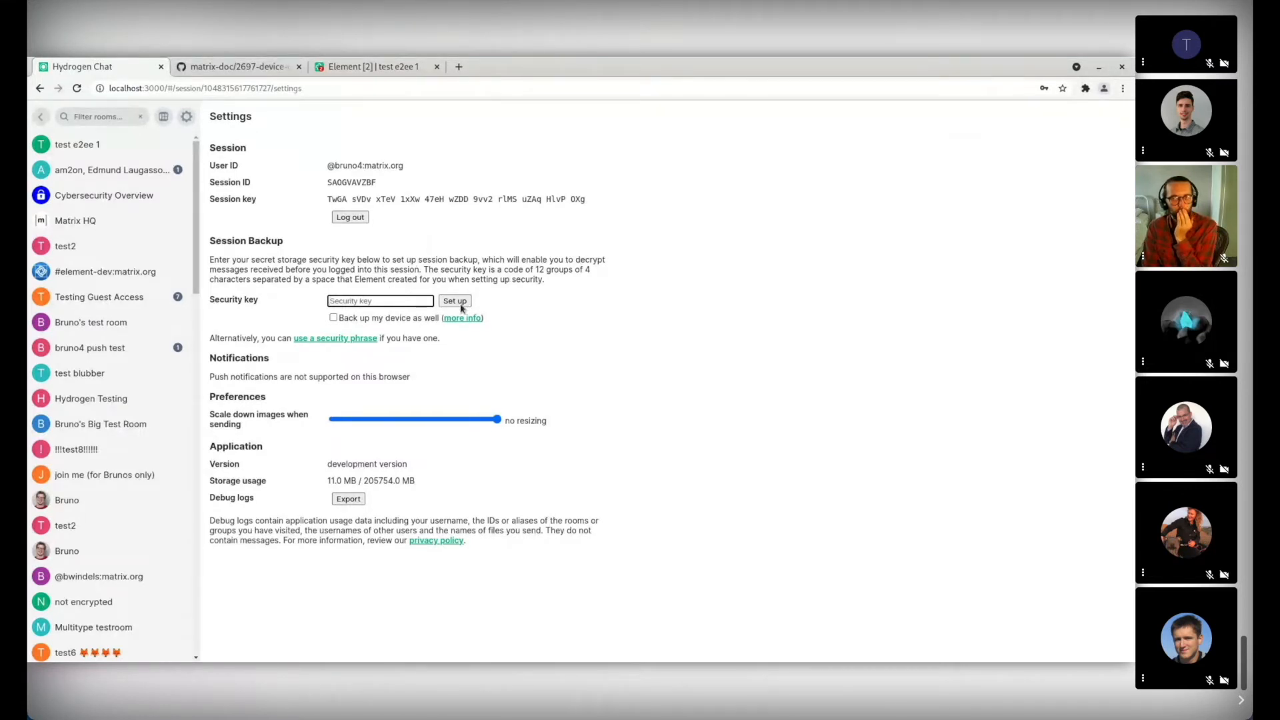
mouse_move(551, 245)
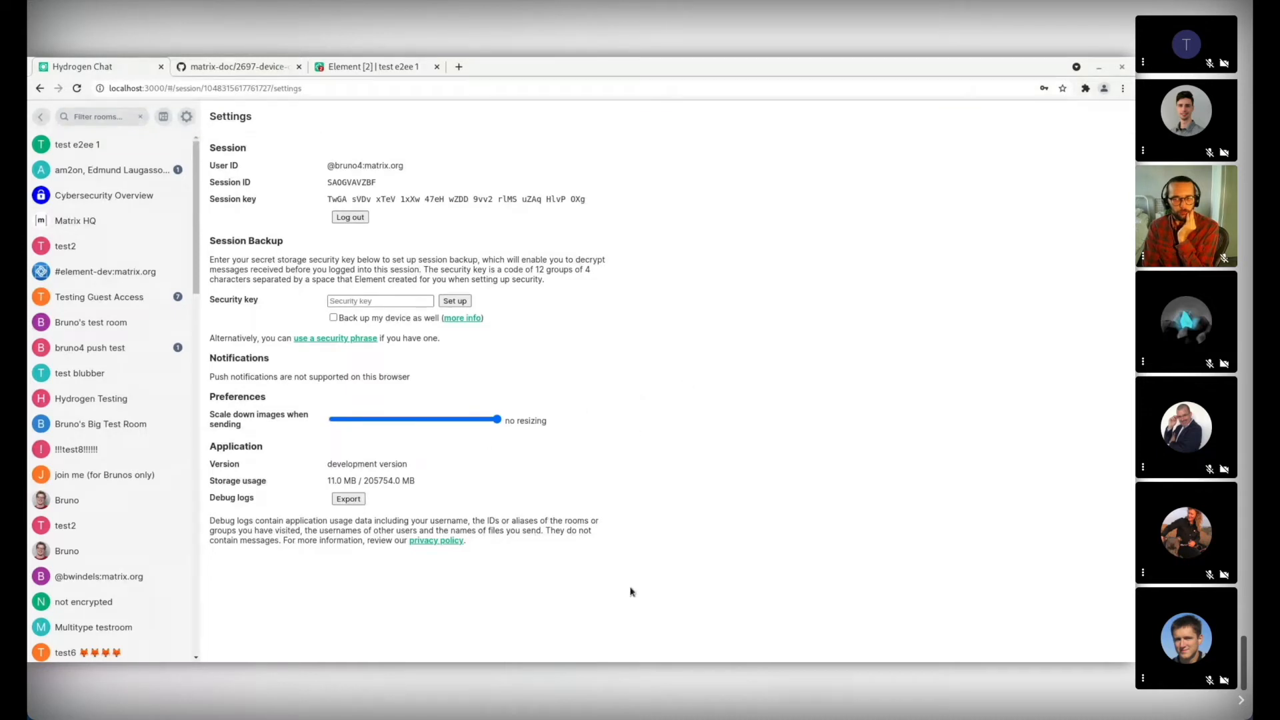
mouse_move(718, 653)
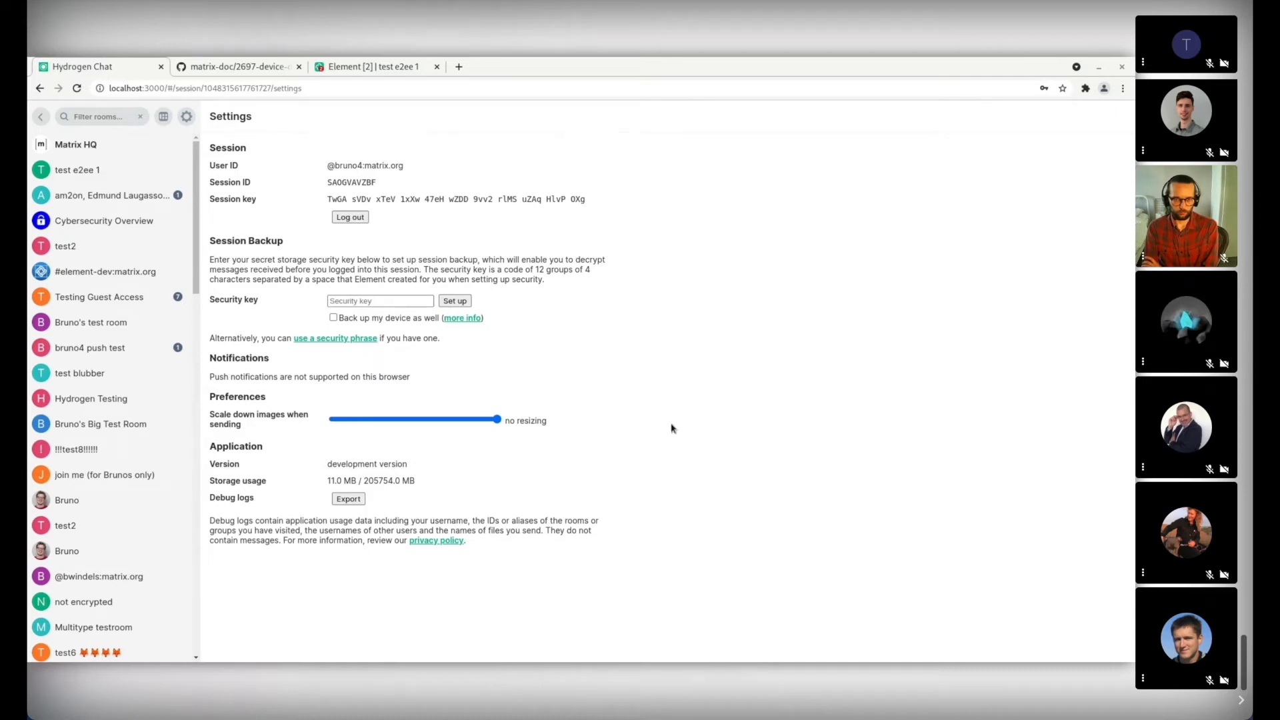
mouse_move(1072, 420)
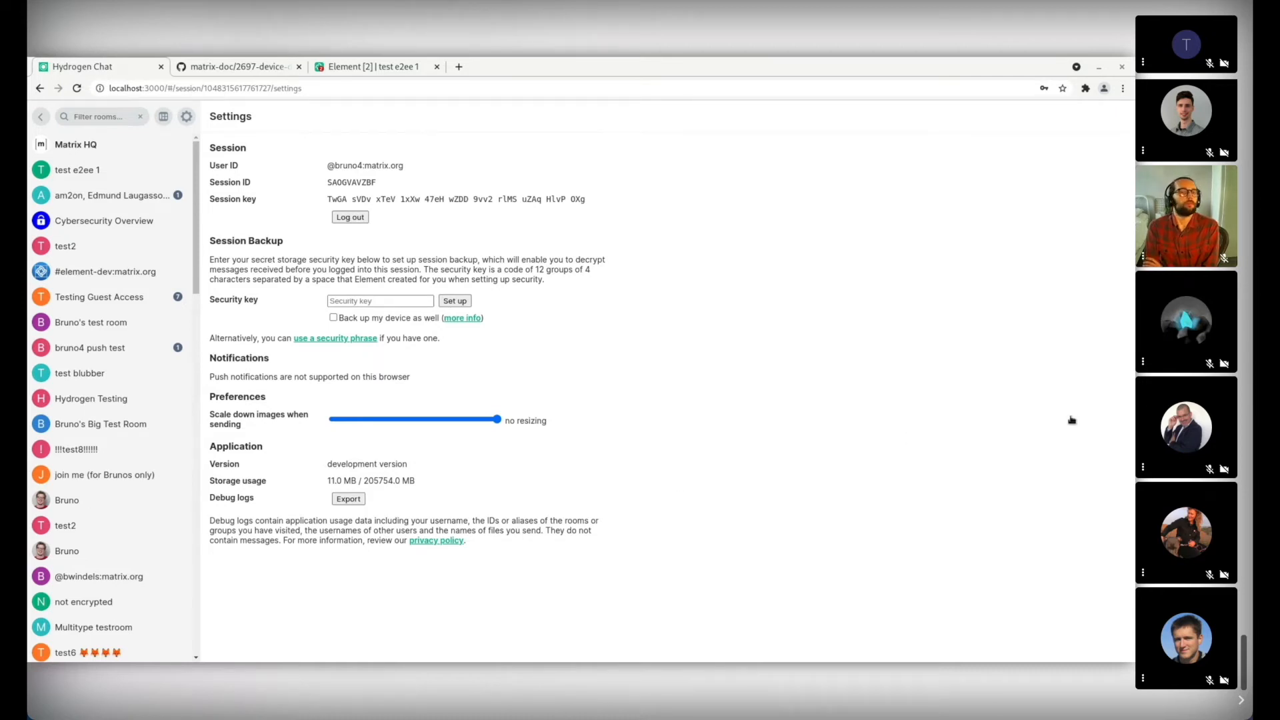
mouse_move(634, 497)
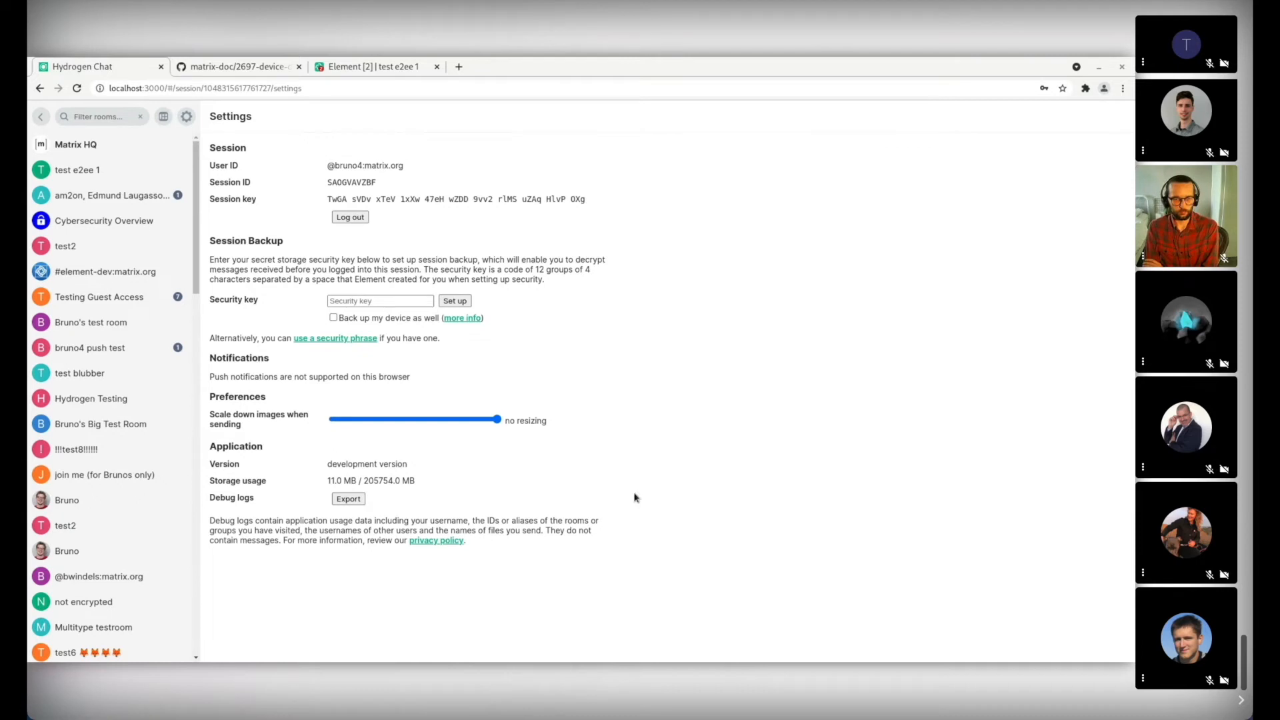
mouse_move(461, 460)
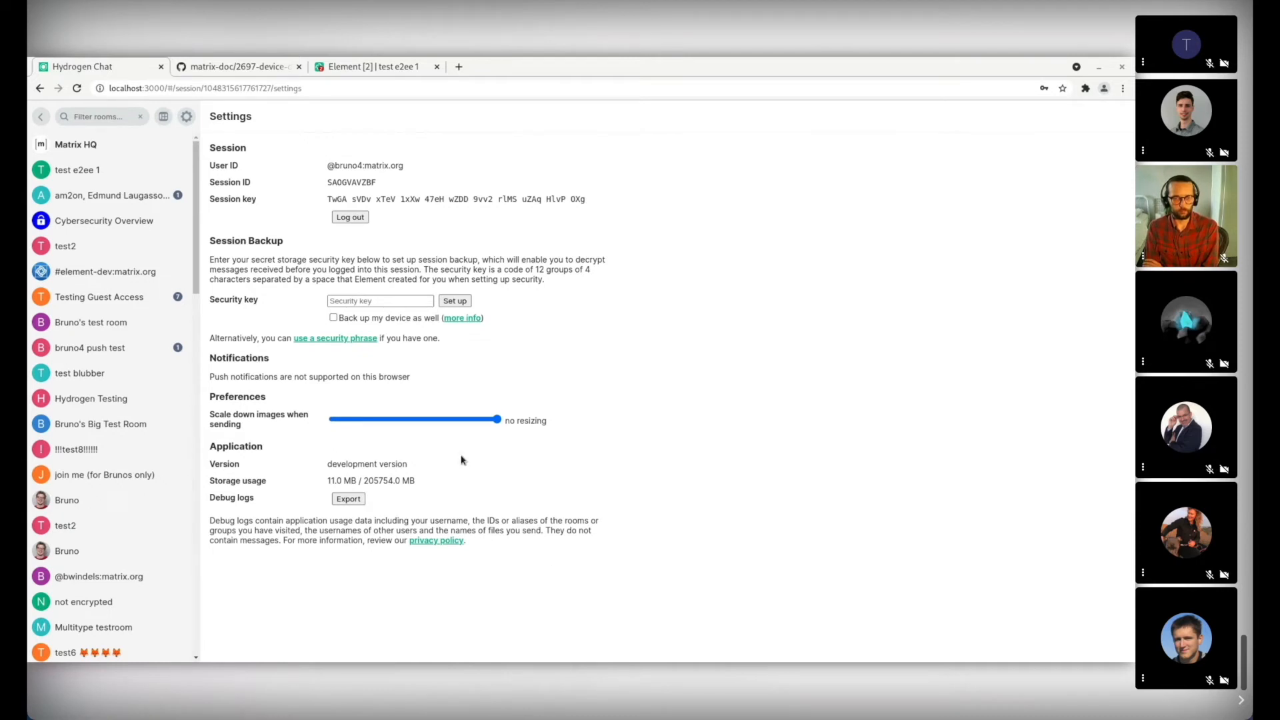
mouse_move(525, 468)
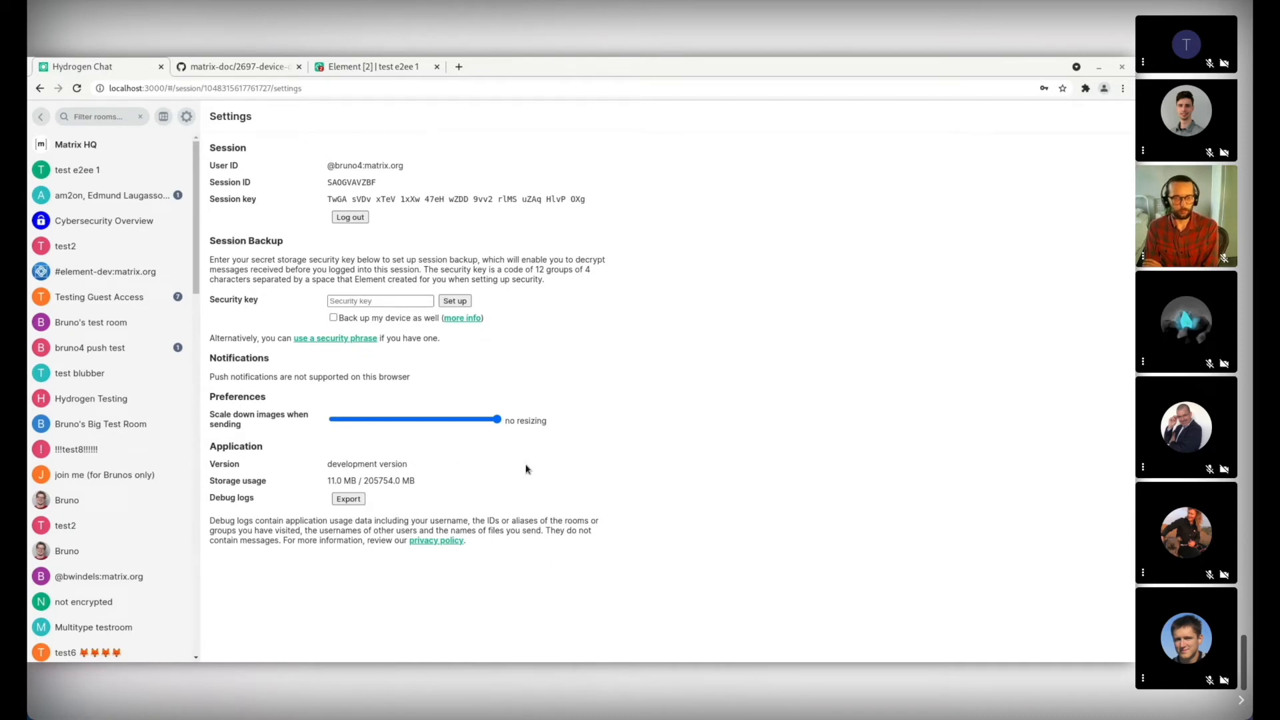
mouse_move(628, 473)
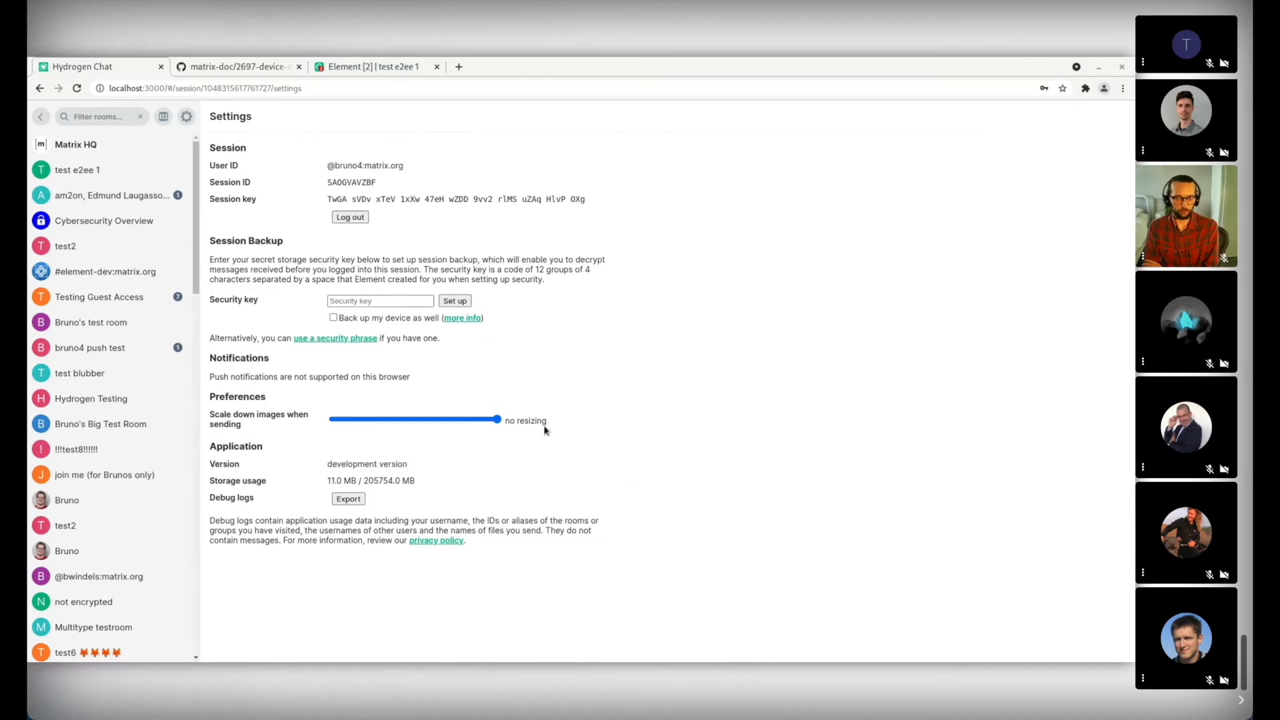
mouse_move(601, 441)
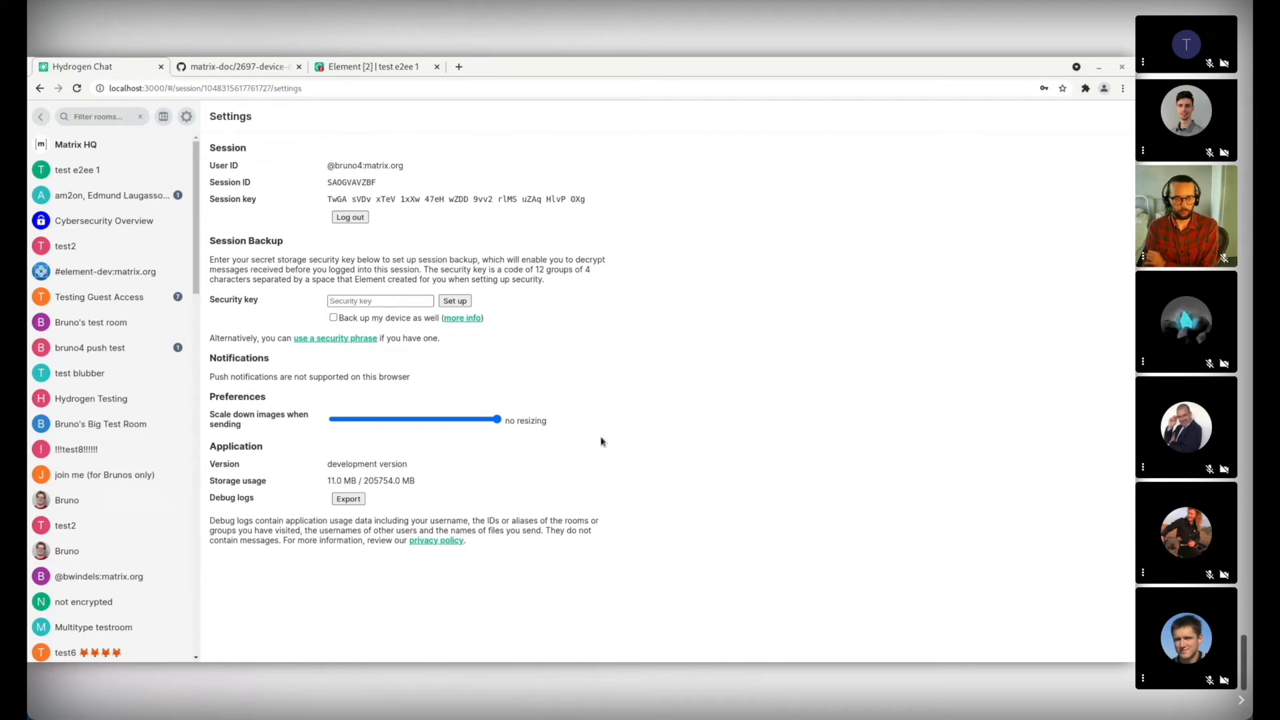
mouse_move(477, 613)
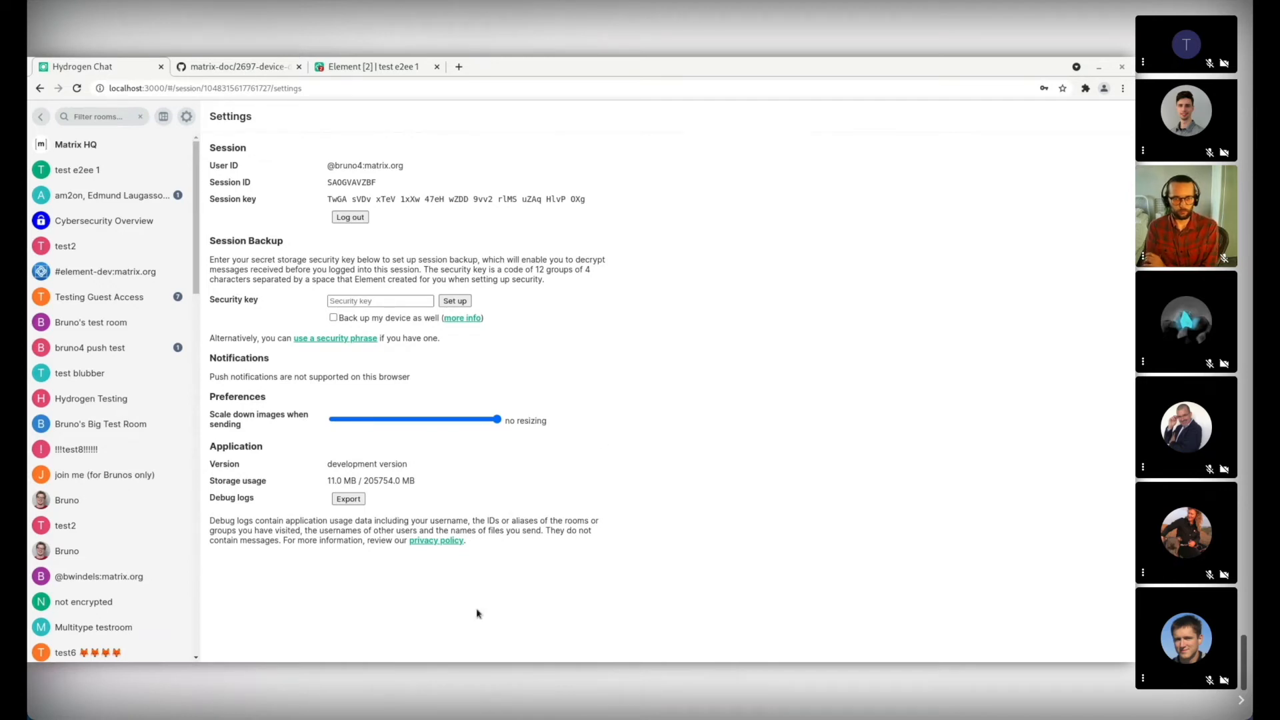
mouse_move(472, 660)
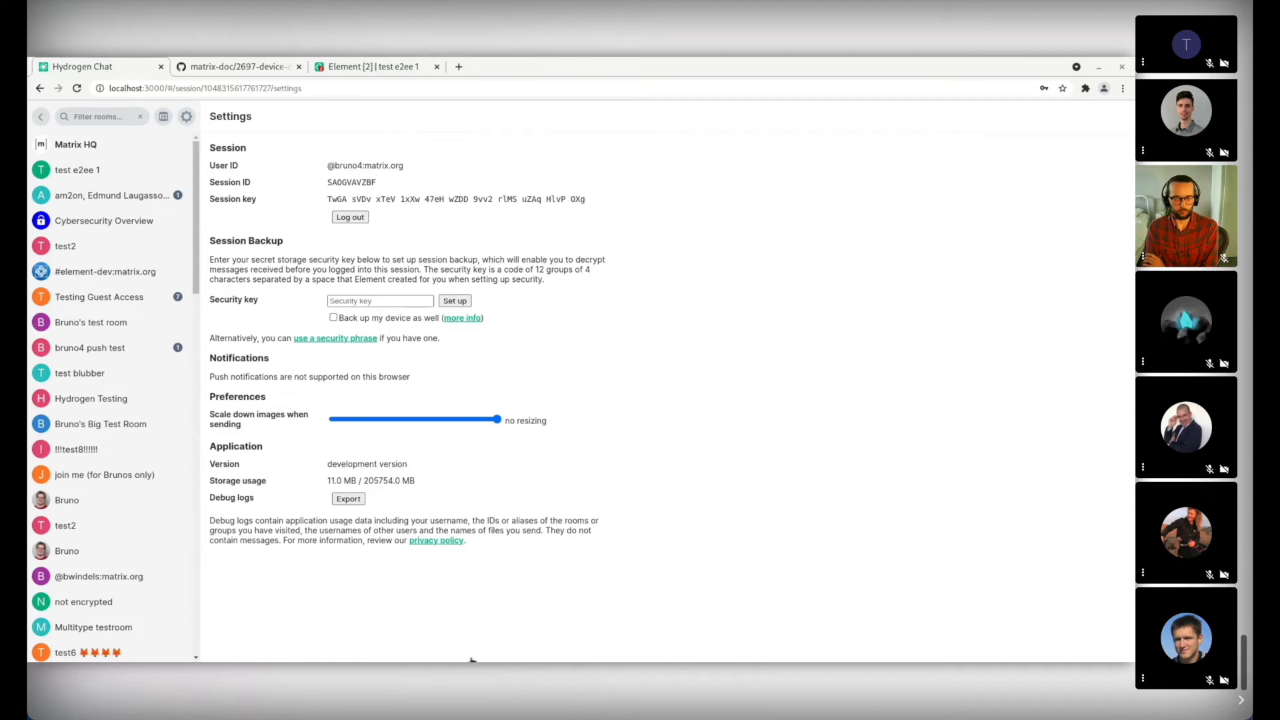
mouse_move(501, 442)
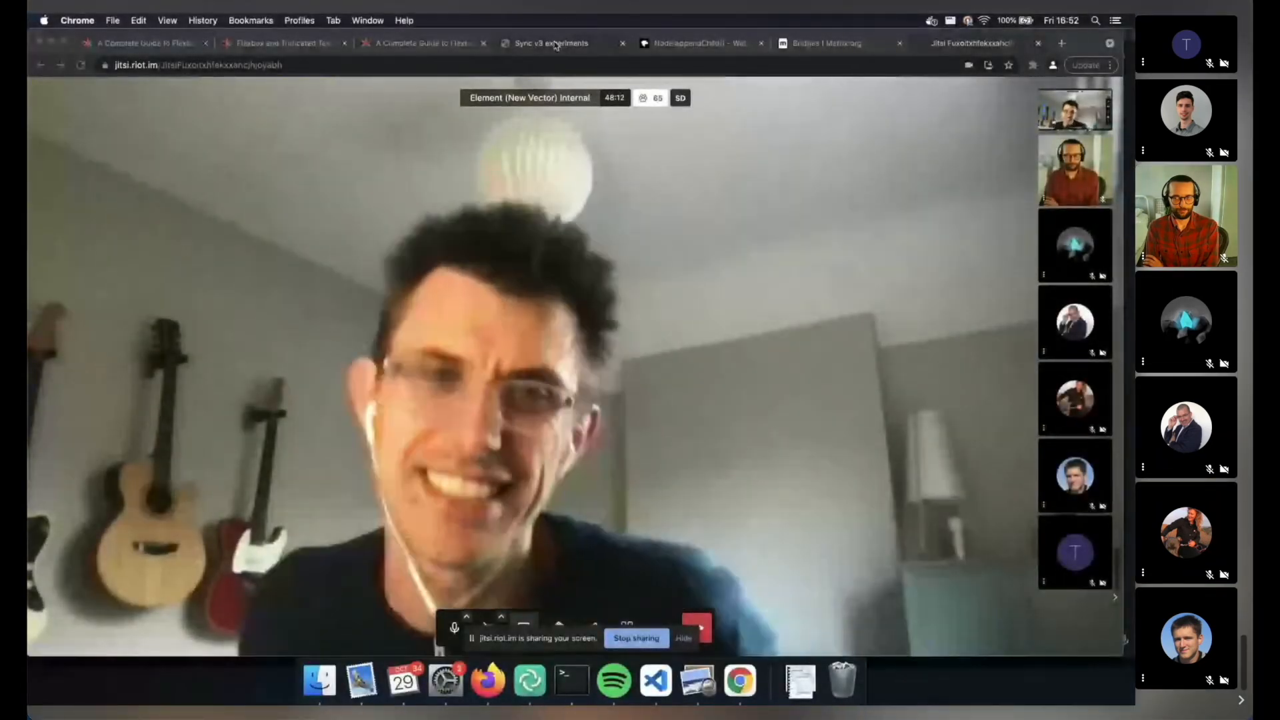
Switch to the 'Sync v3 experiments' browser tab from the Jitsi Meet call.
left_click(550, 43)
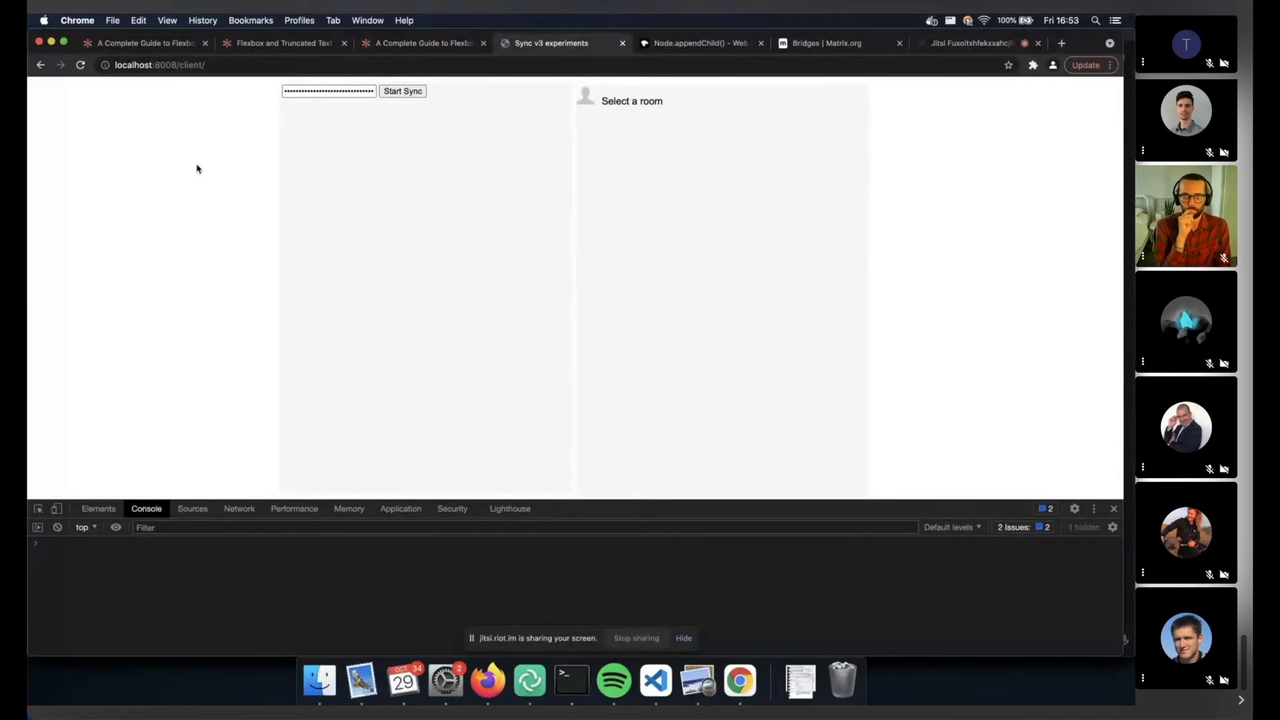
mouse_move(206, 174)
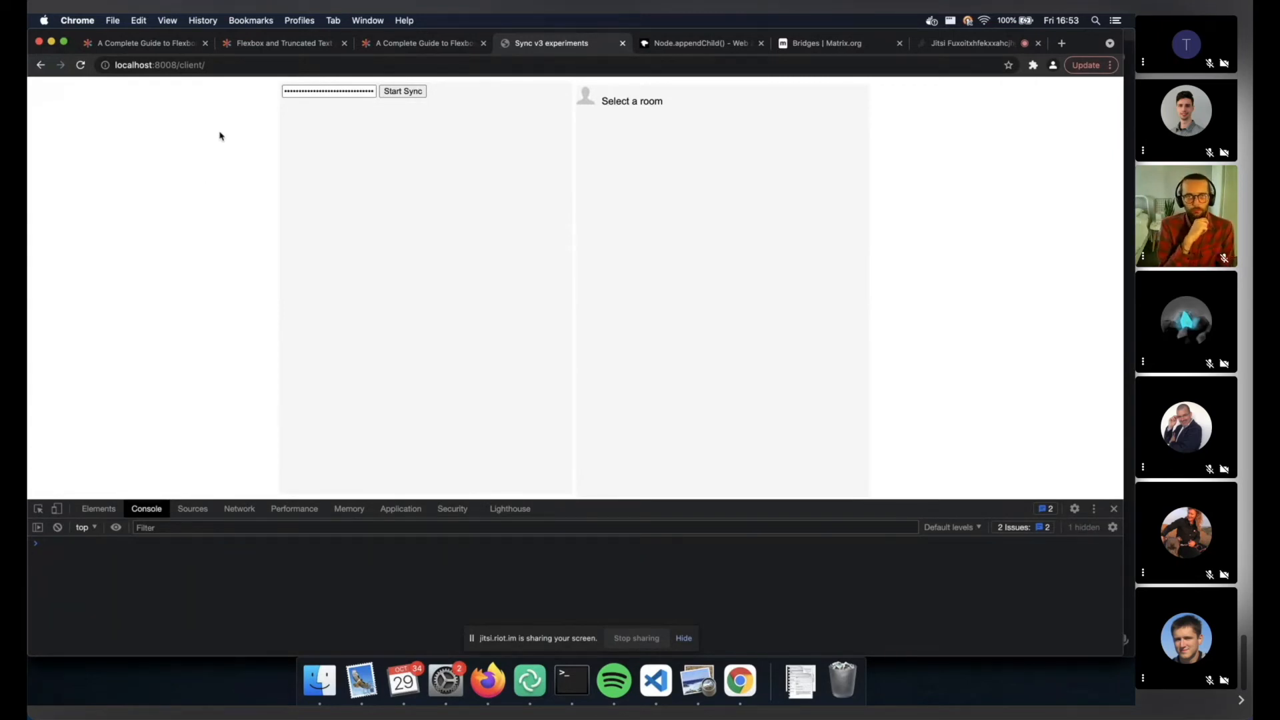
mouse_move(257, 136)
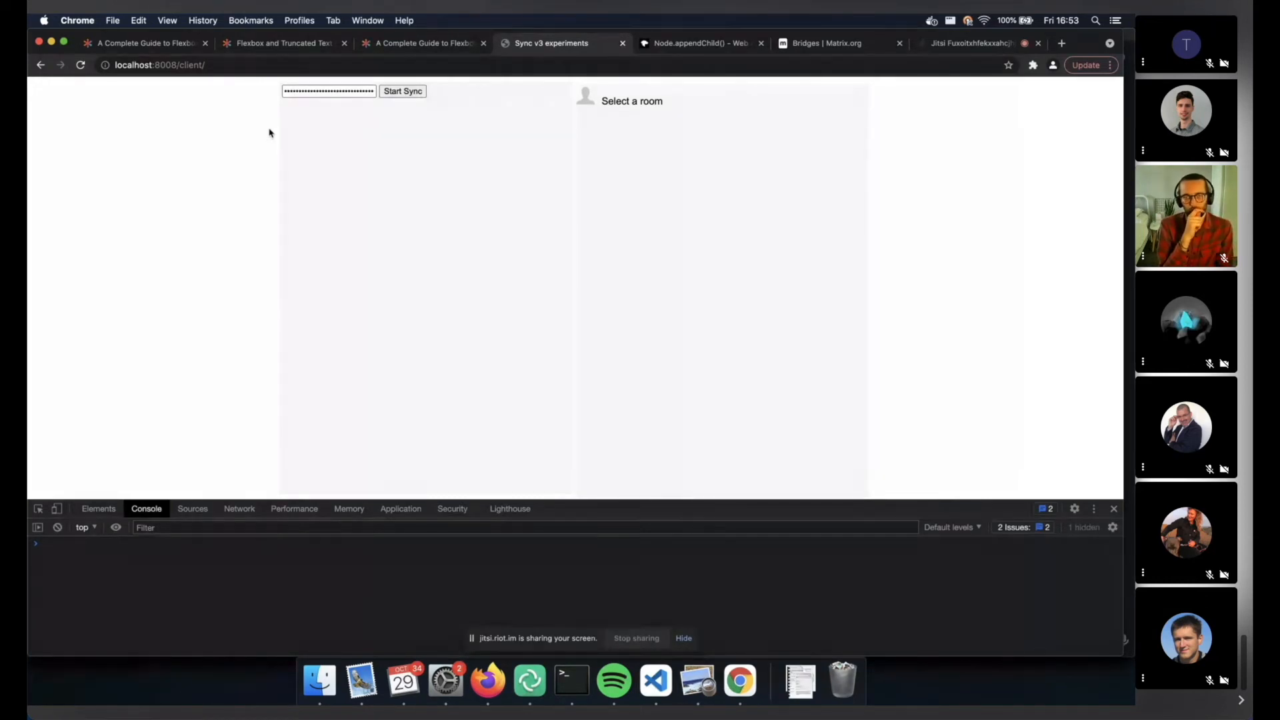
Start syncing so the room list fills with rooms and a timeline opens.
left_click(401, 91)
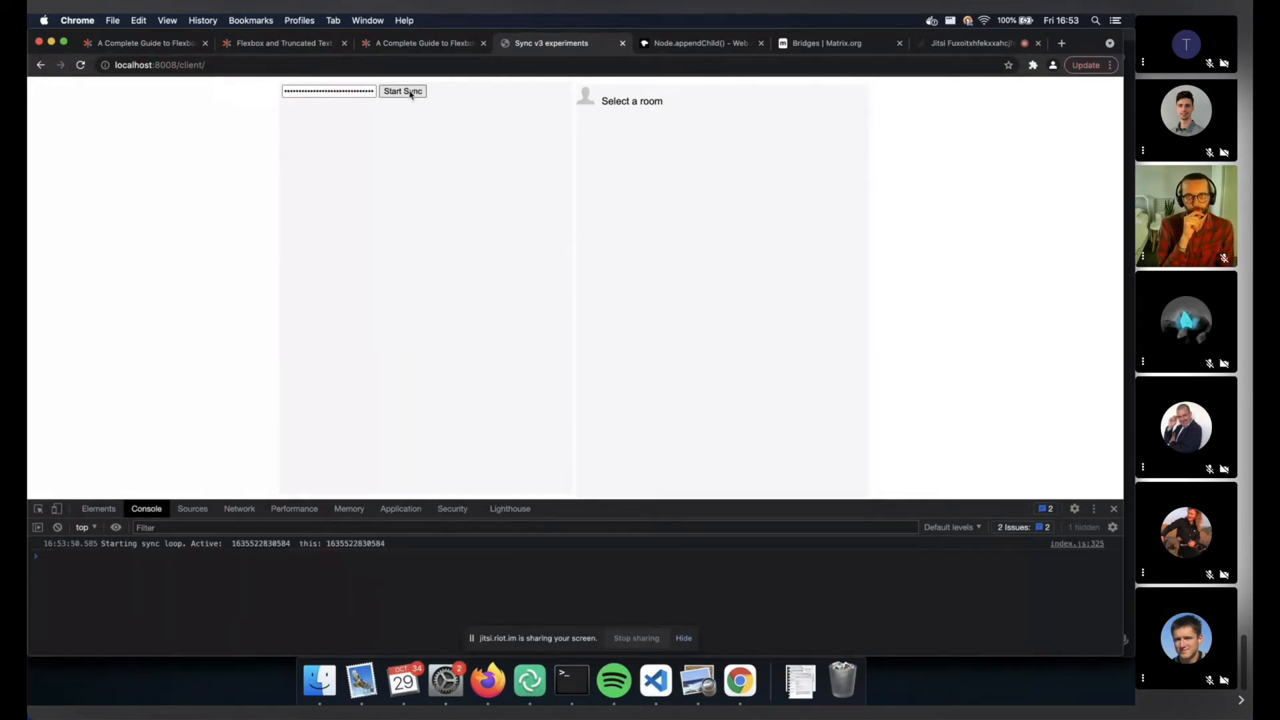
left_click(401, 91)
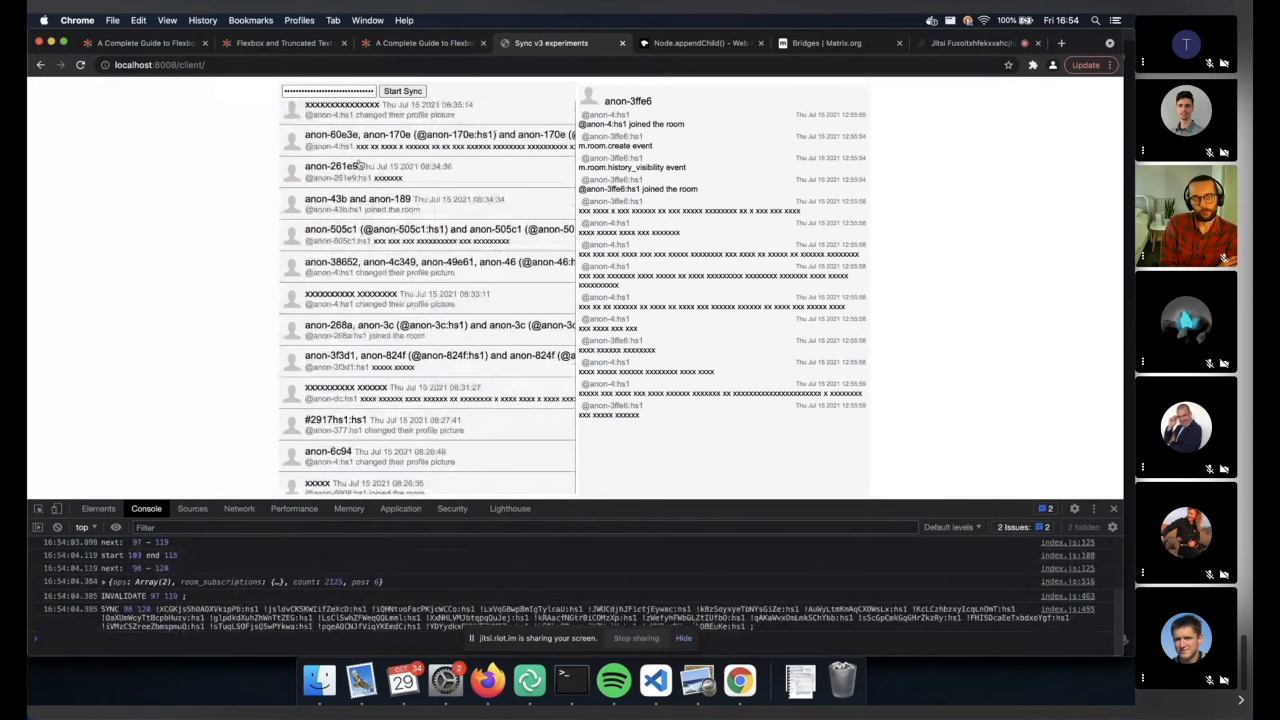
View two other rooms' timelines from the room list, then return to the Jitsi Meet call.
left_click(368, 172)
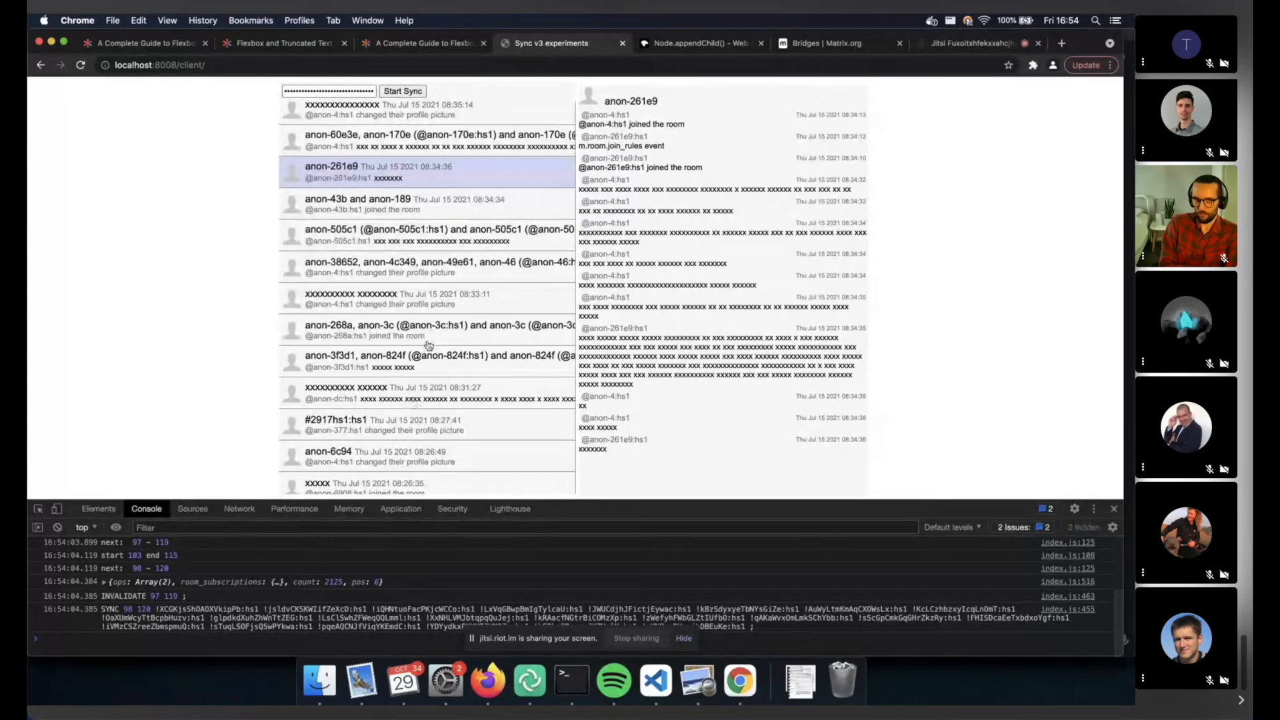
scroll("down", 3)
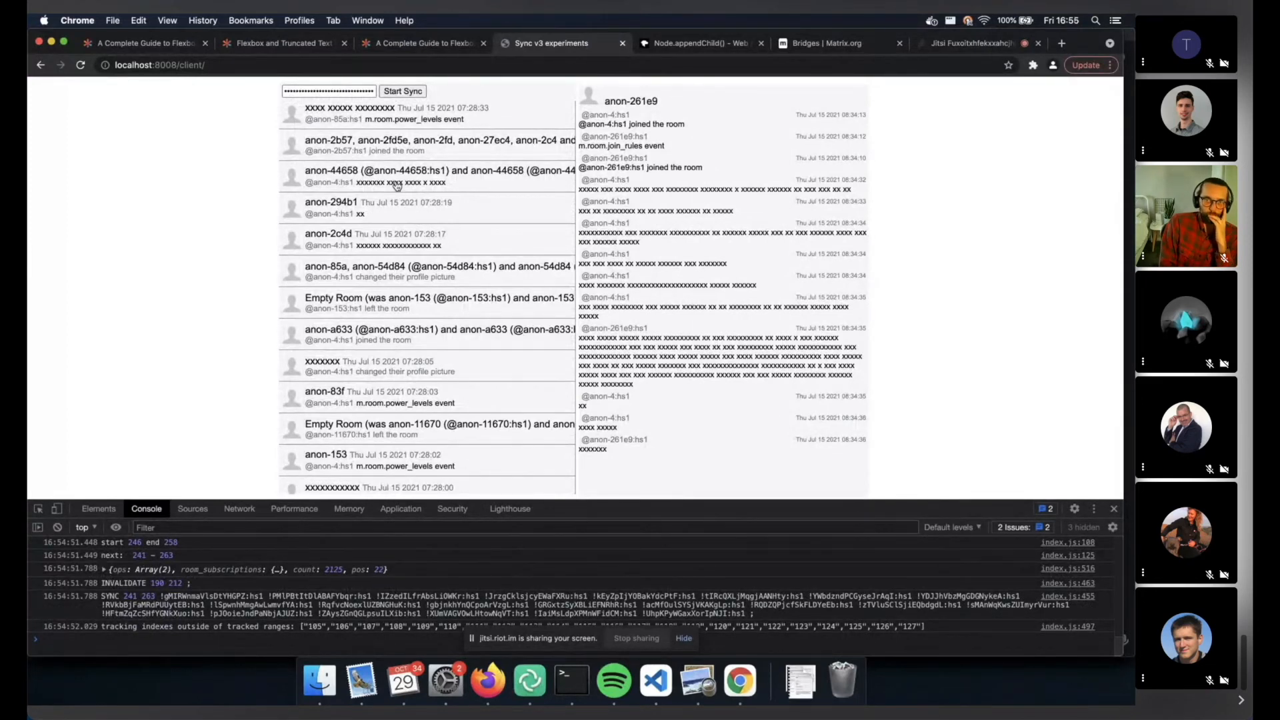
left_click(424, 176)
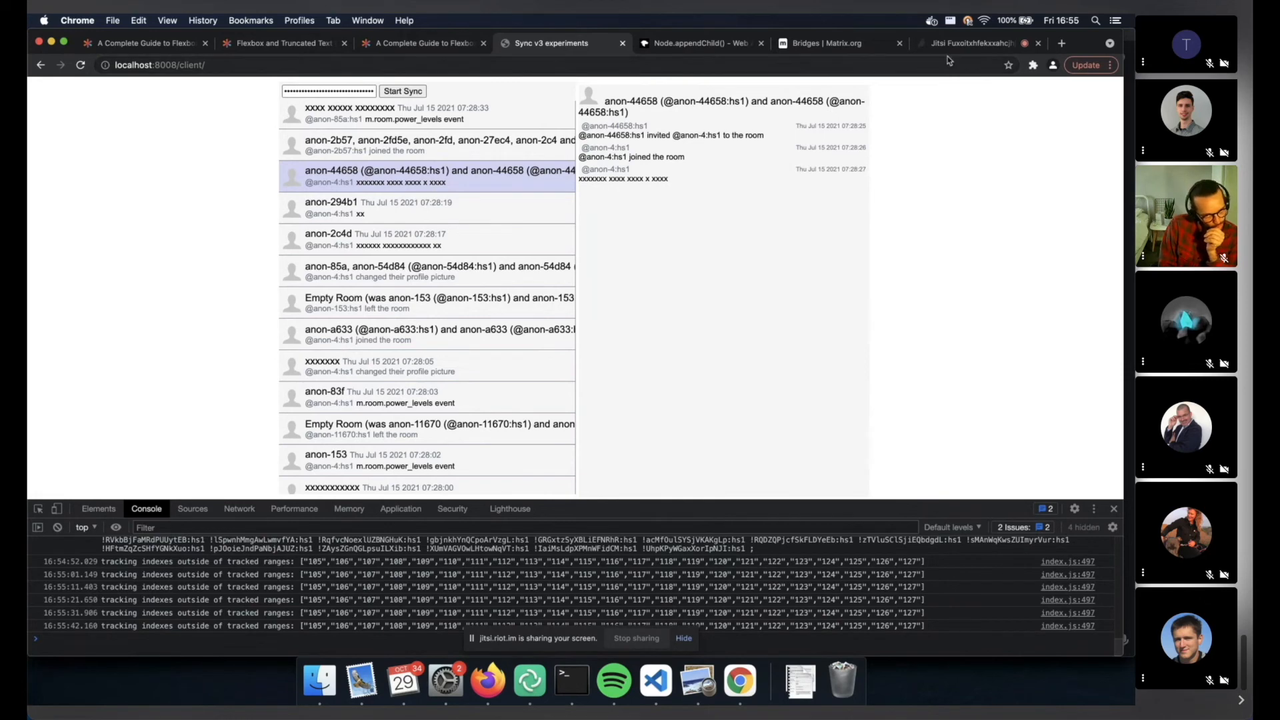
left_click(972, 43)
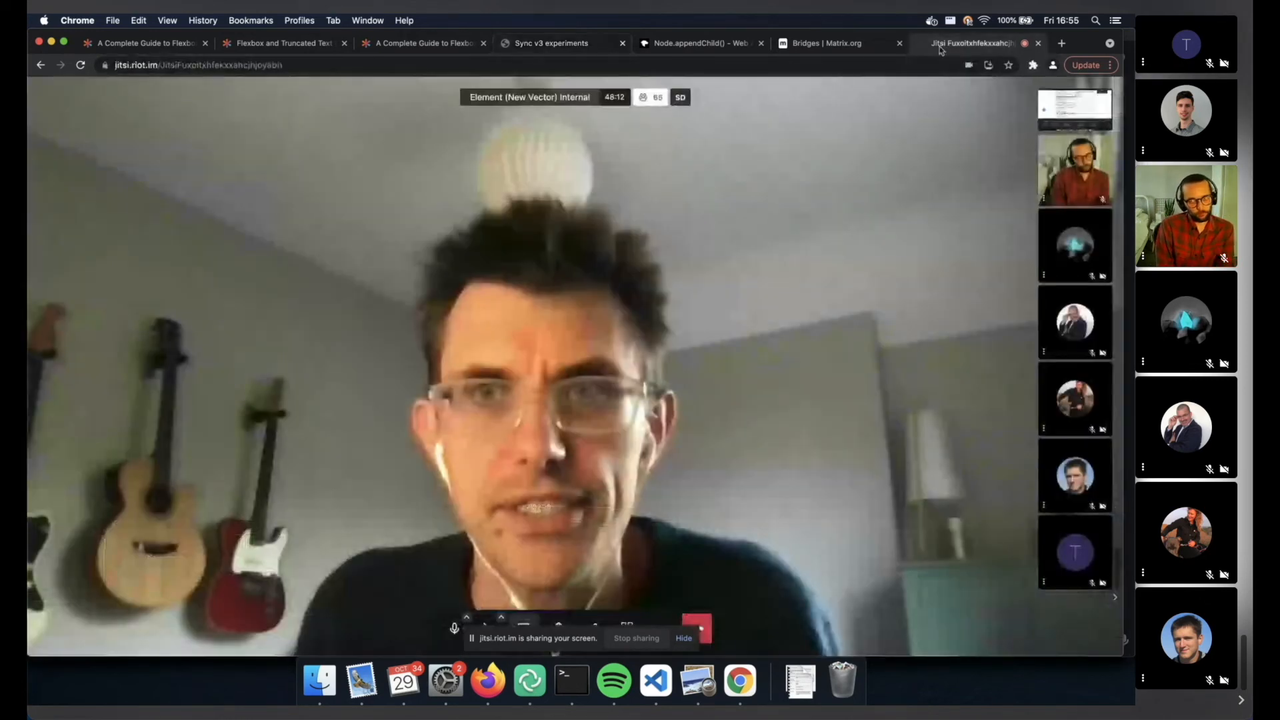